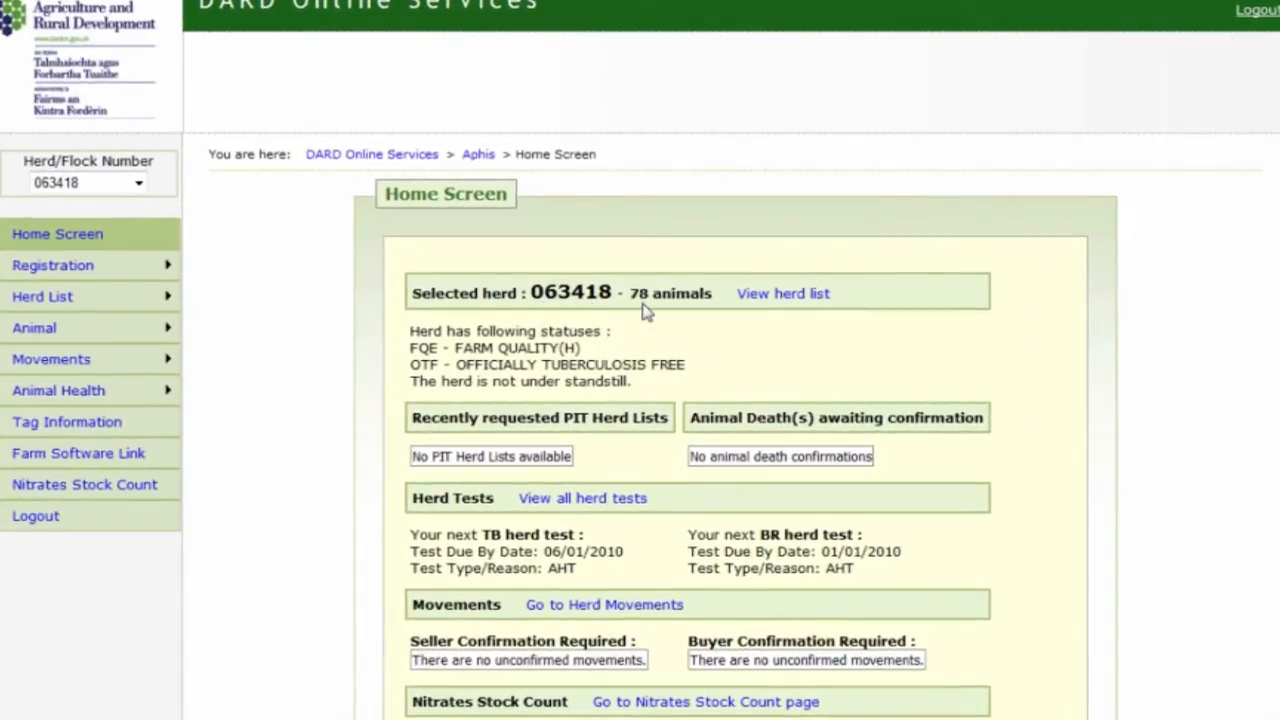
mouse_move(612, 405)
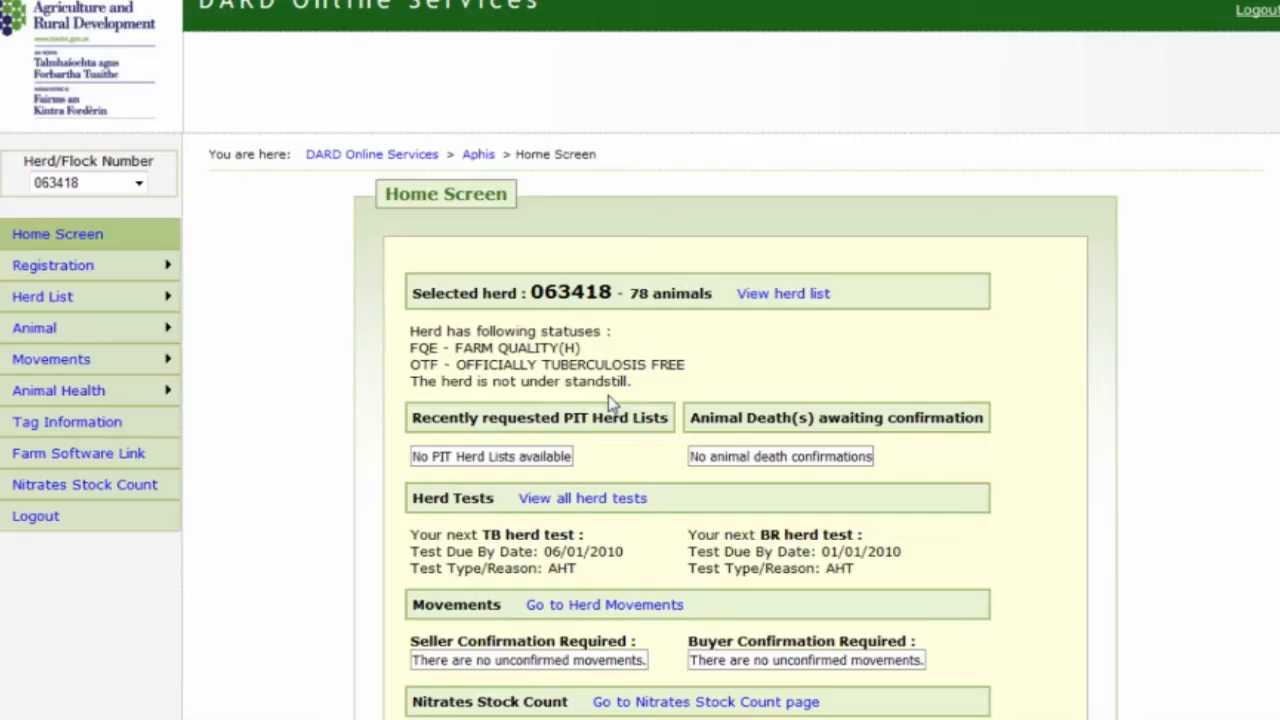
mouse_move(230, 373)
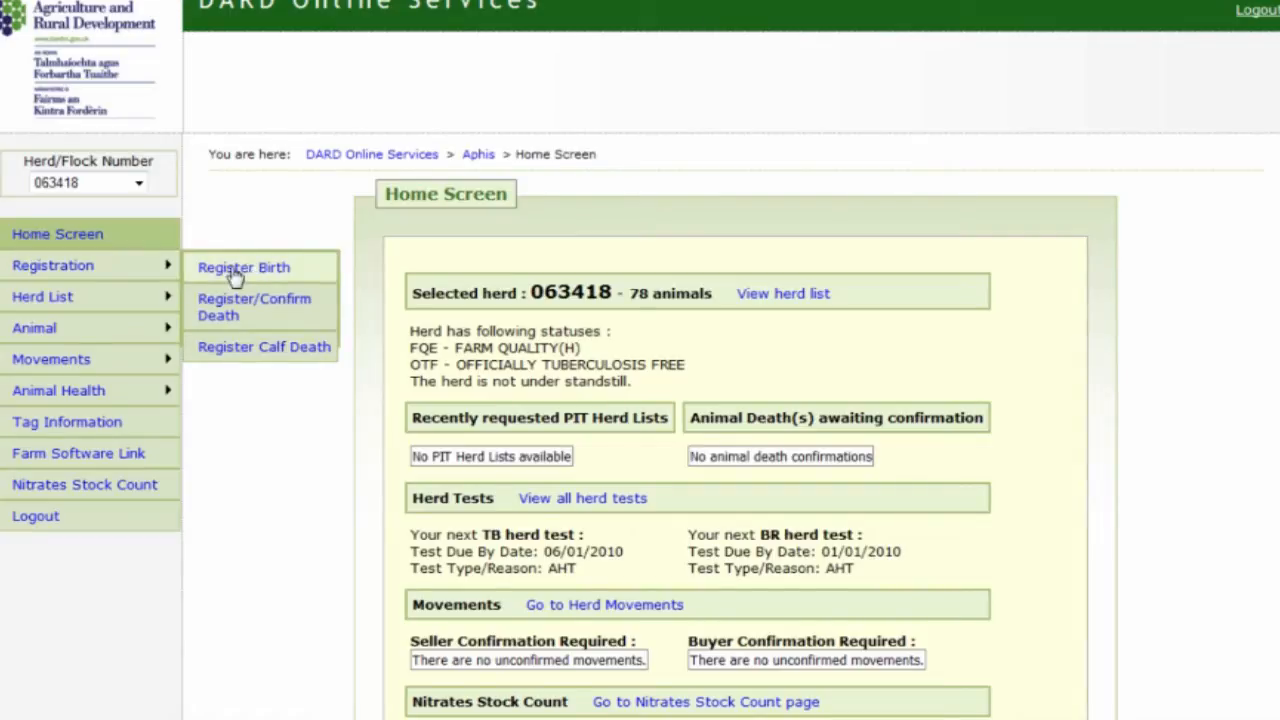
click(243, 267)
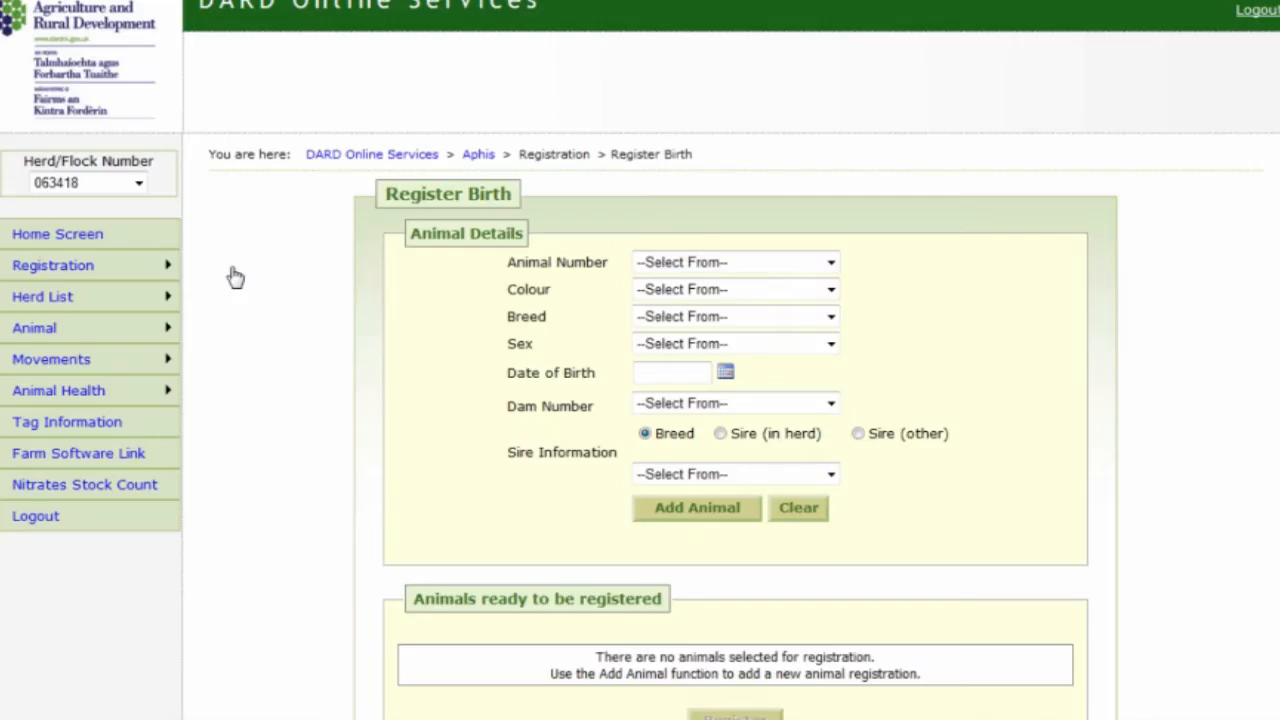
mouse_move(459, 504)
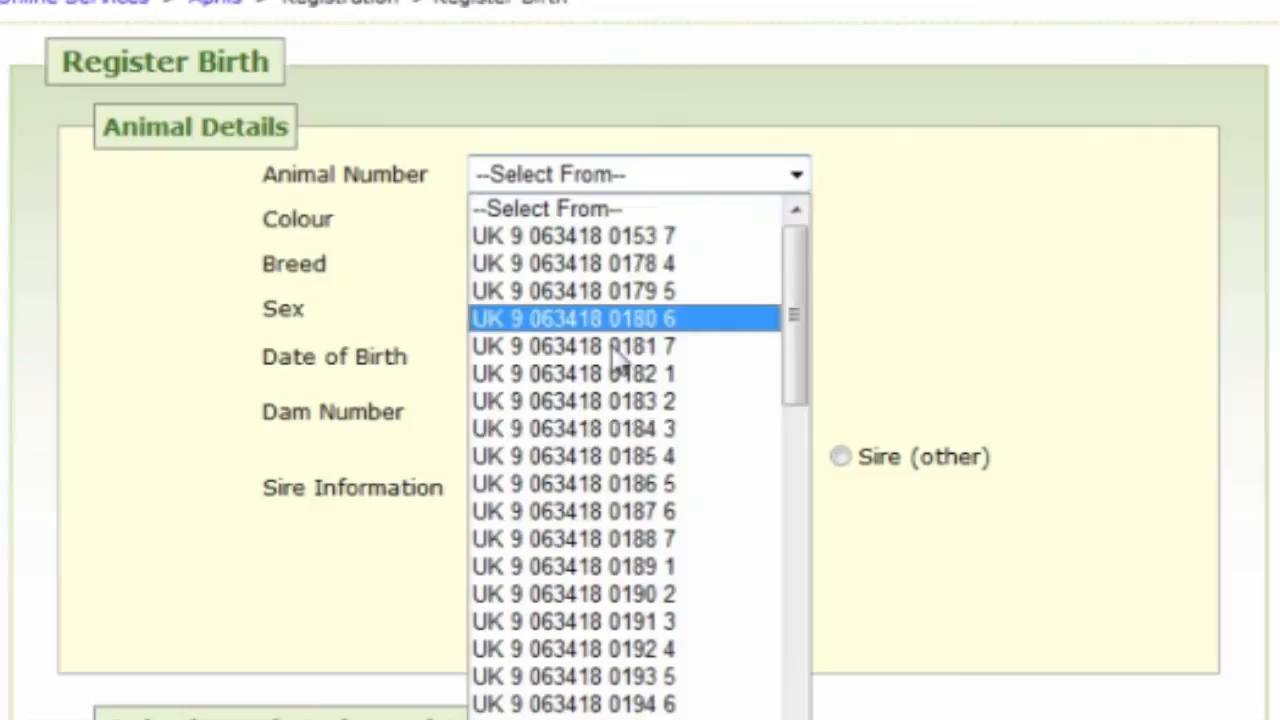
mouse_move(655, 456)
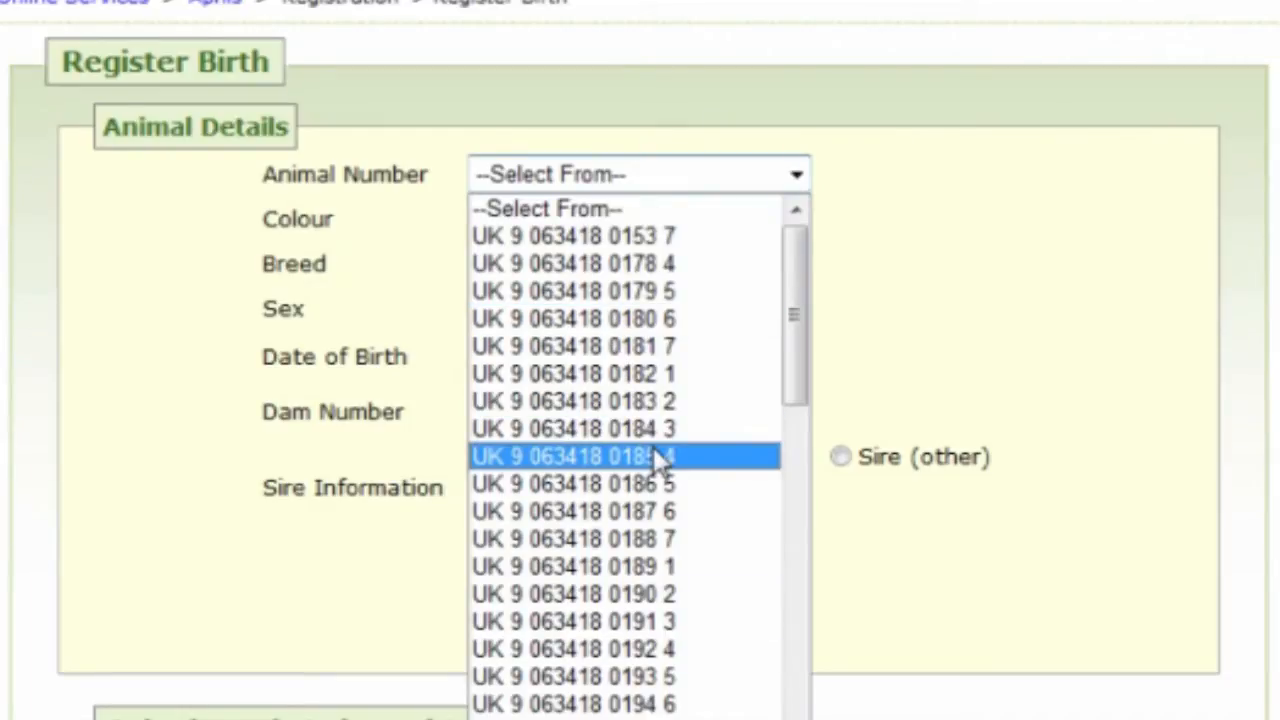
mouse_move(625, 291)
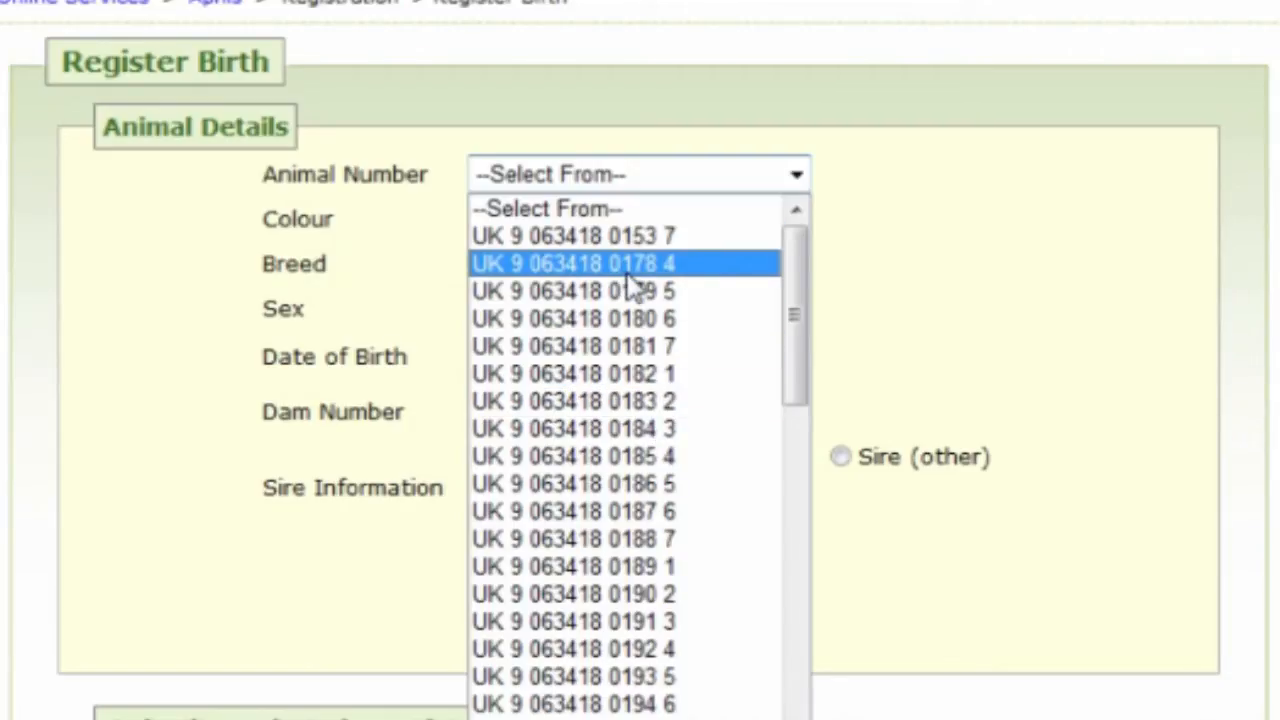
mouse_move(650, 285)
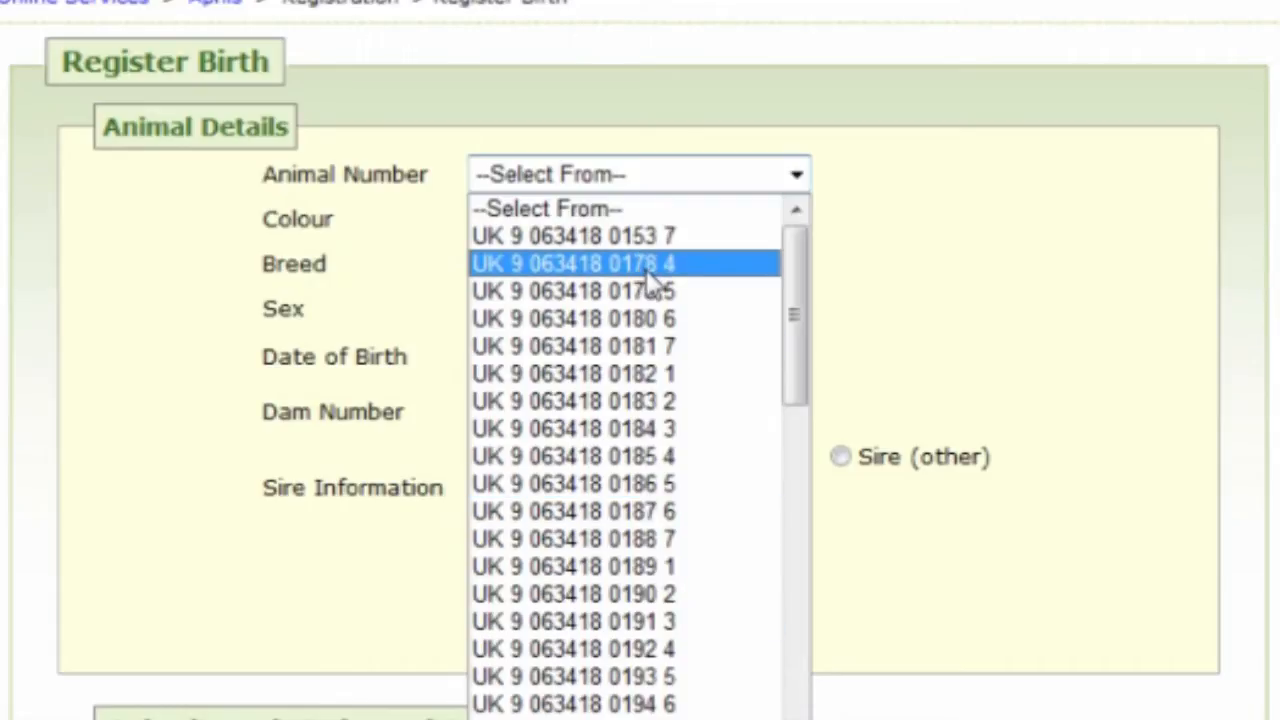
click(572, 263)
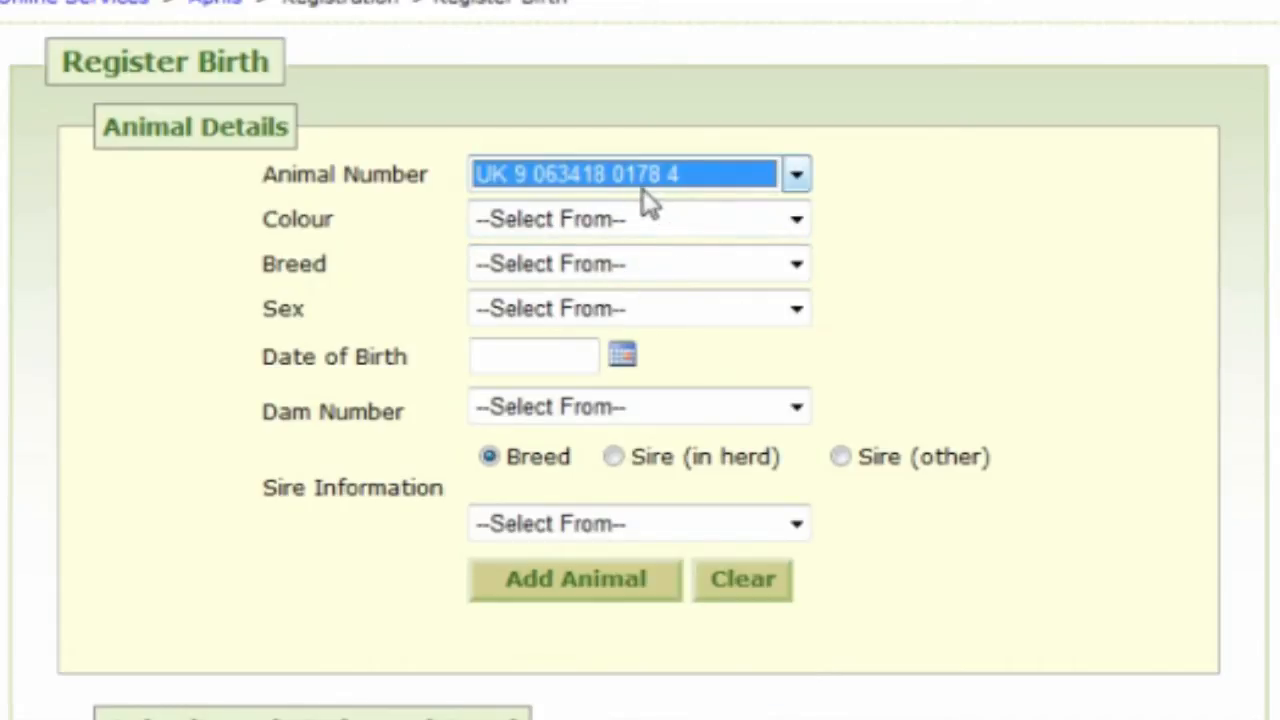
mouse_move(640, 219)
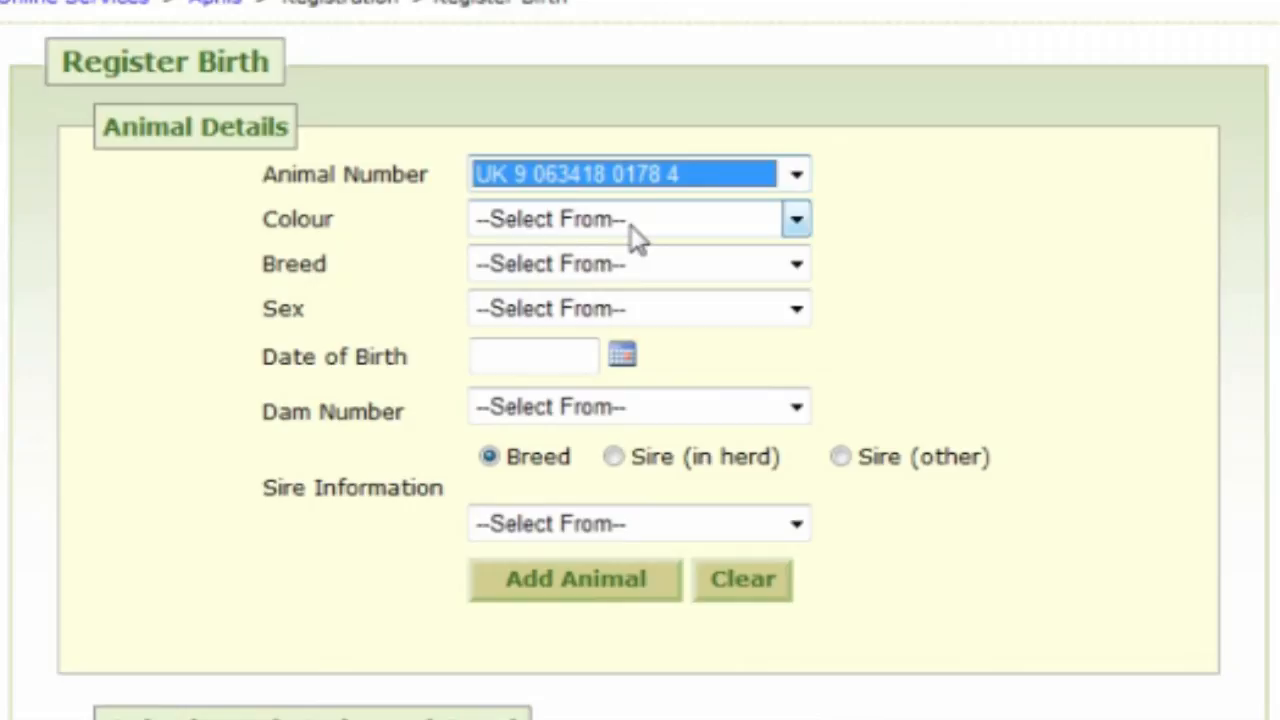
click(639, 219)
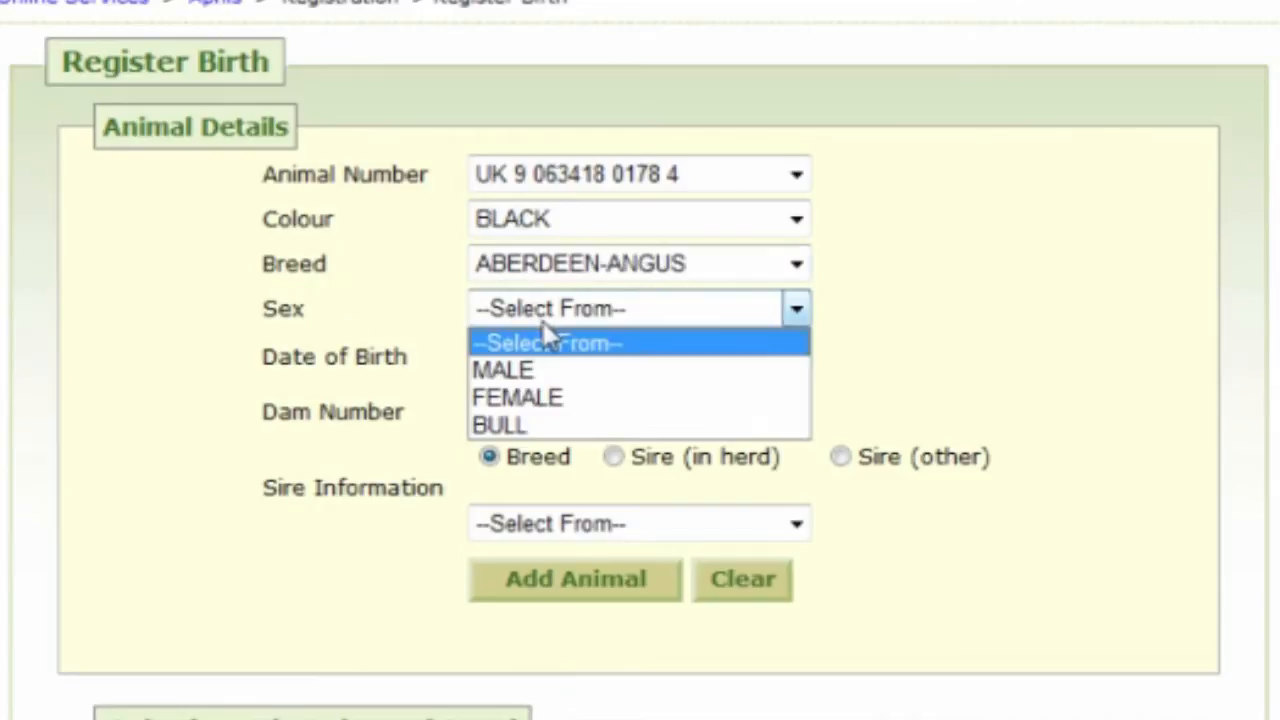
click(517, 397)
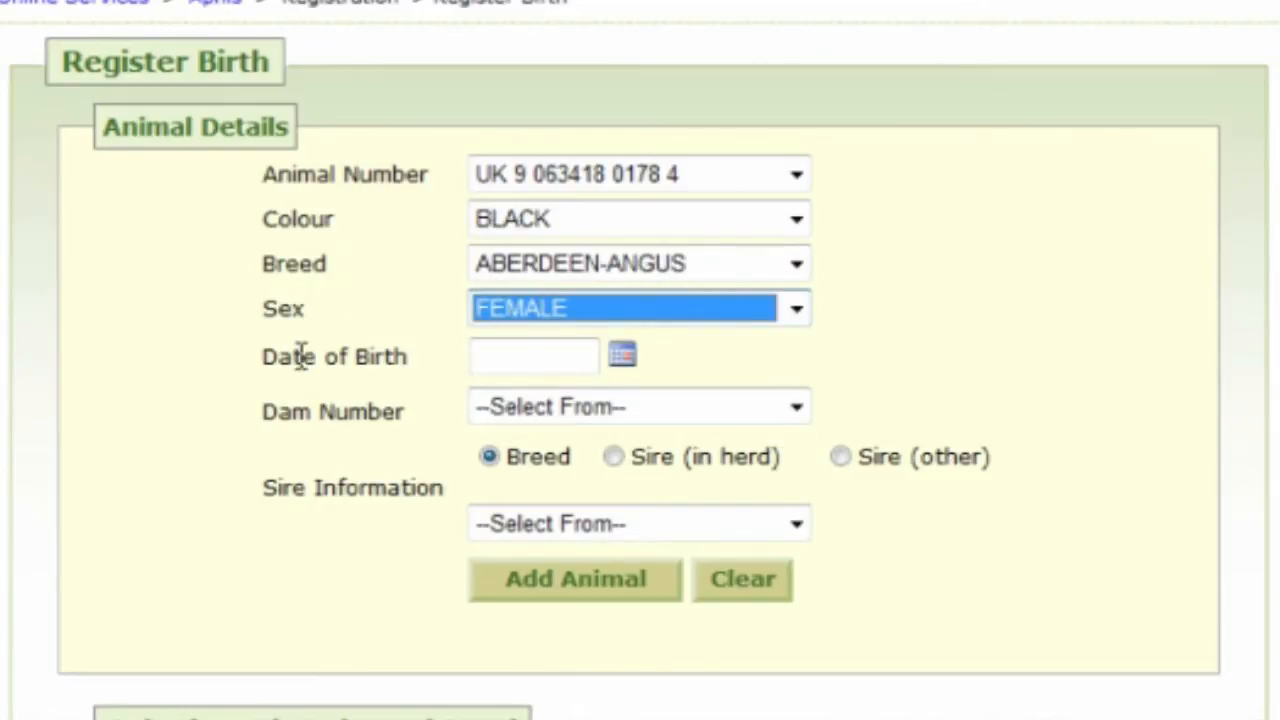
mouse_move(622, 356)
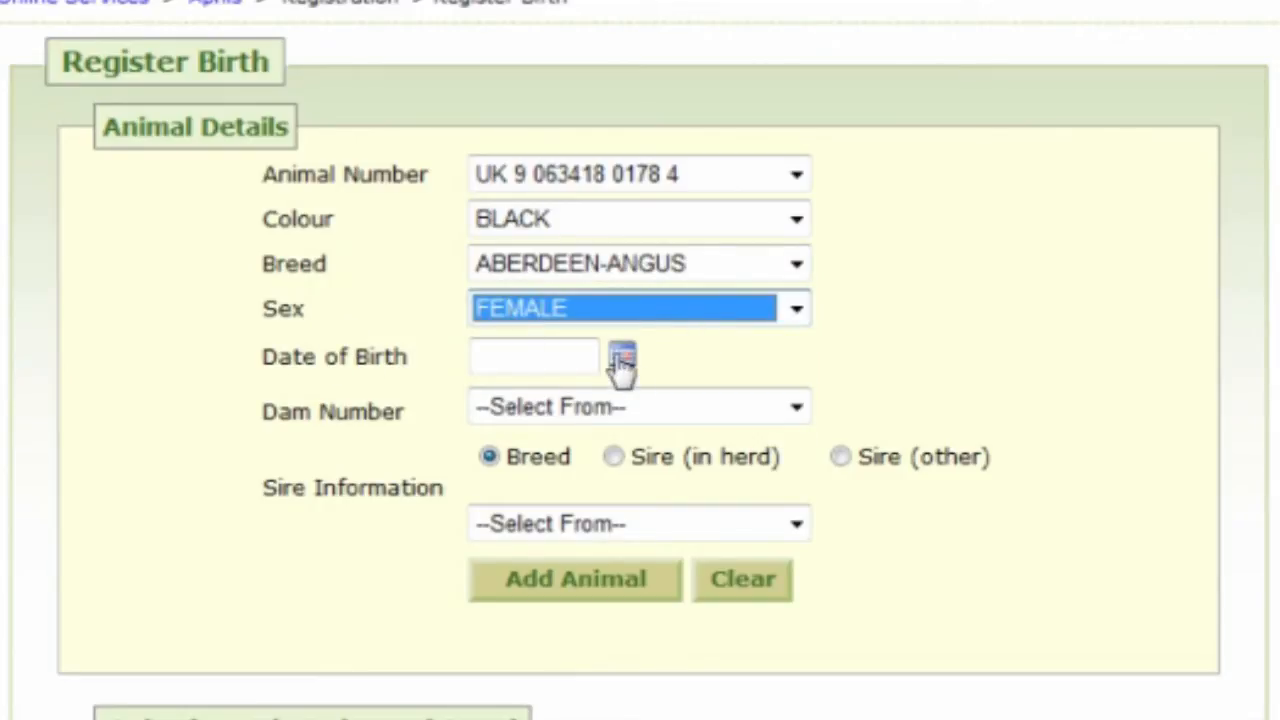
Step: Pick 20 November 2013 from the Date of Birth calendar
click(622, 356)
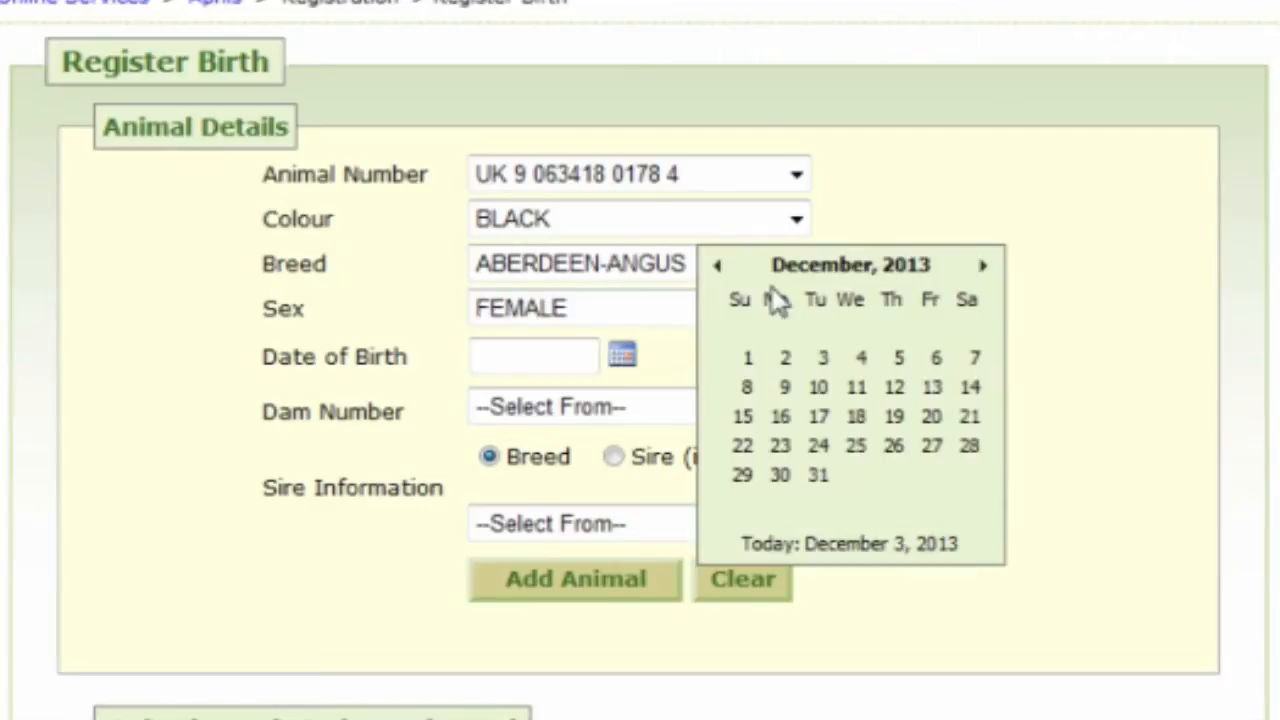
mouse_move(875, 550)
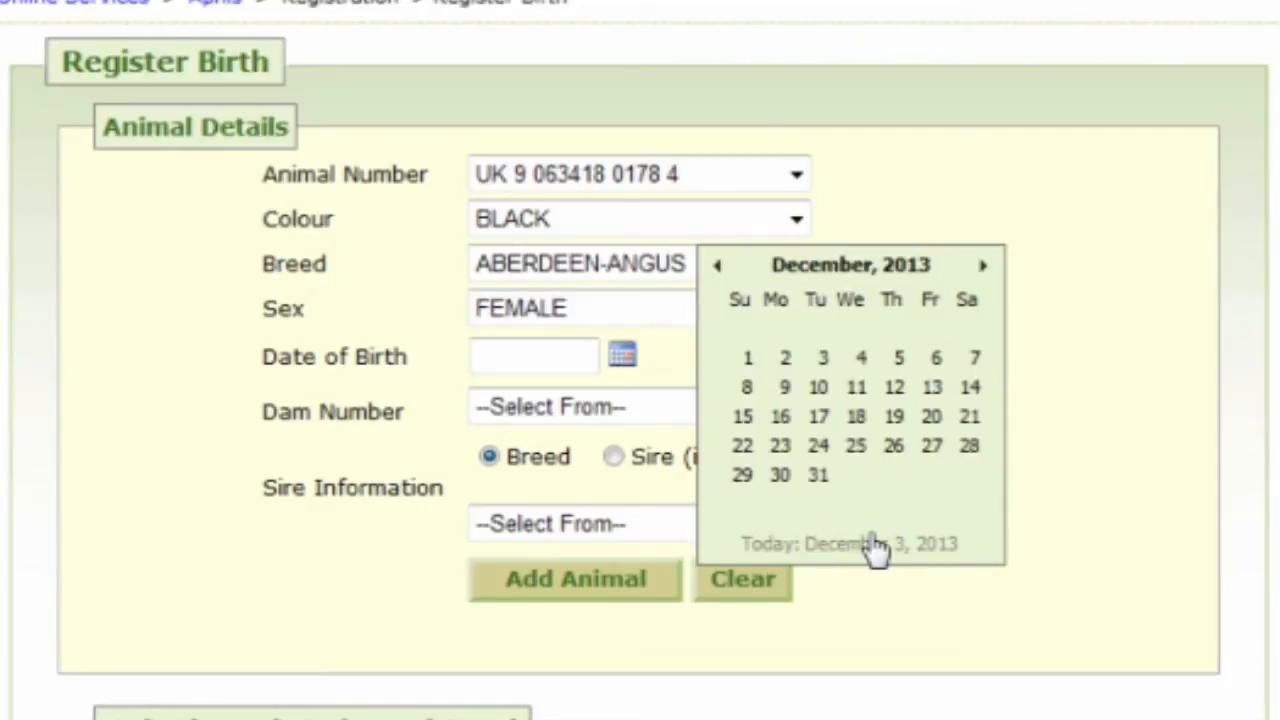
mouse_move(895, 555)
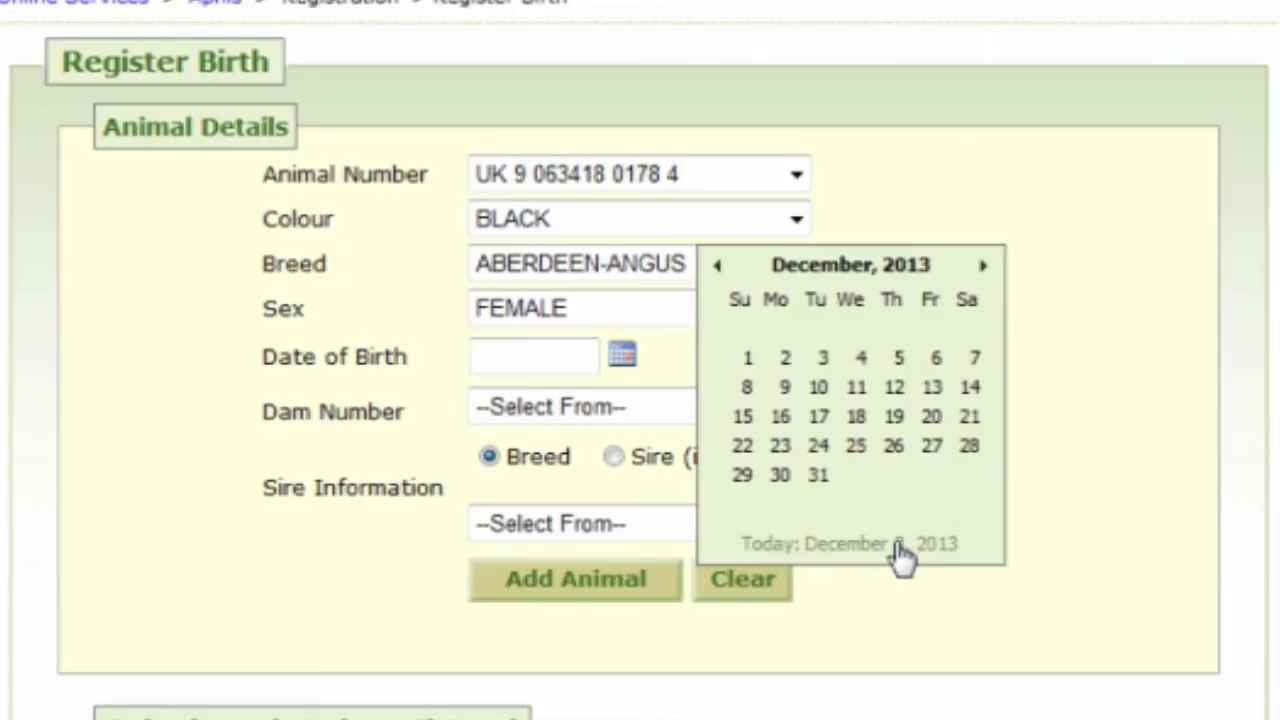
mouse_move(720, 288)
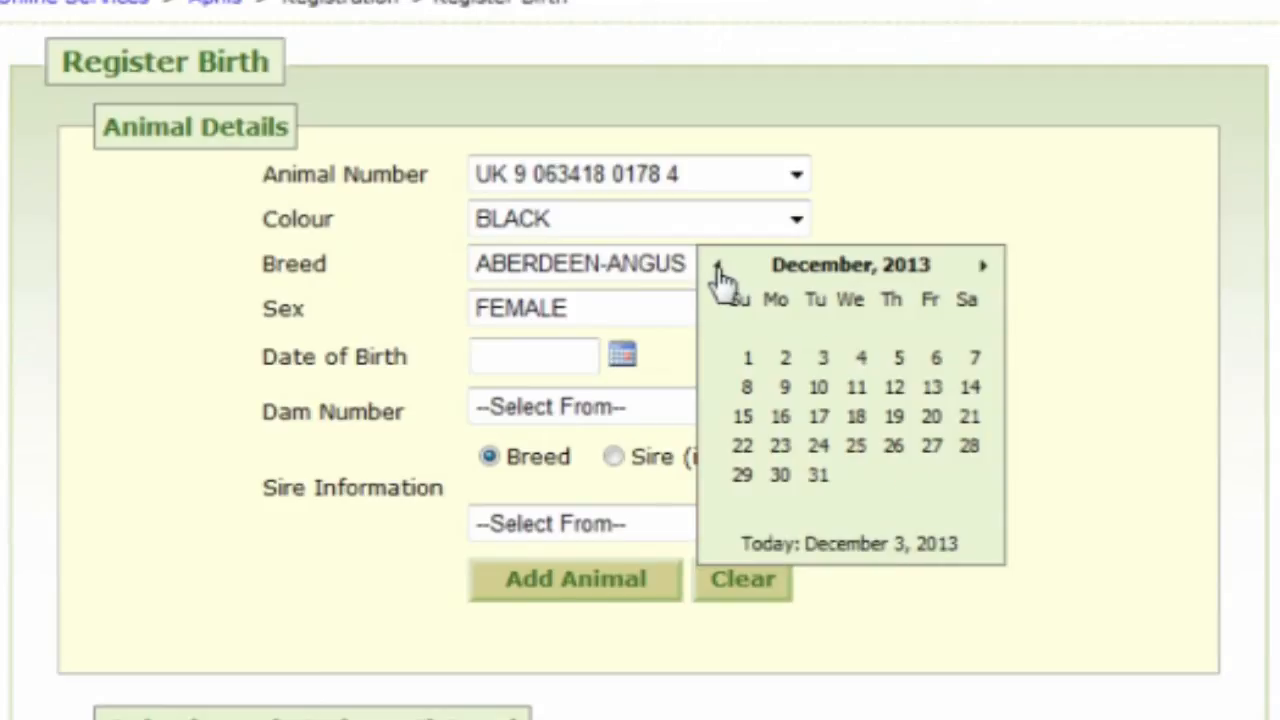
click(718, 268)
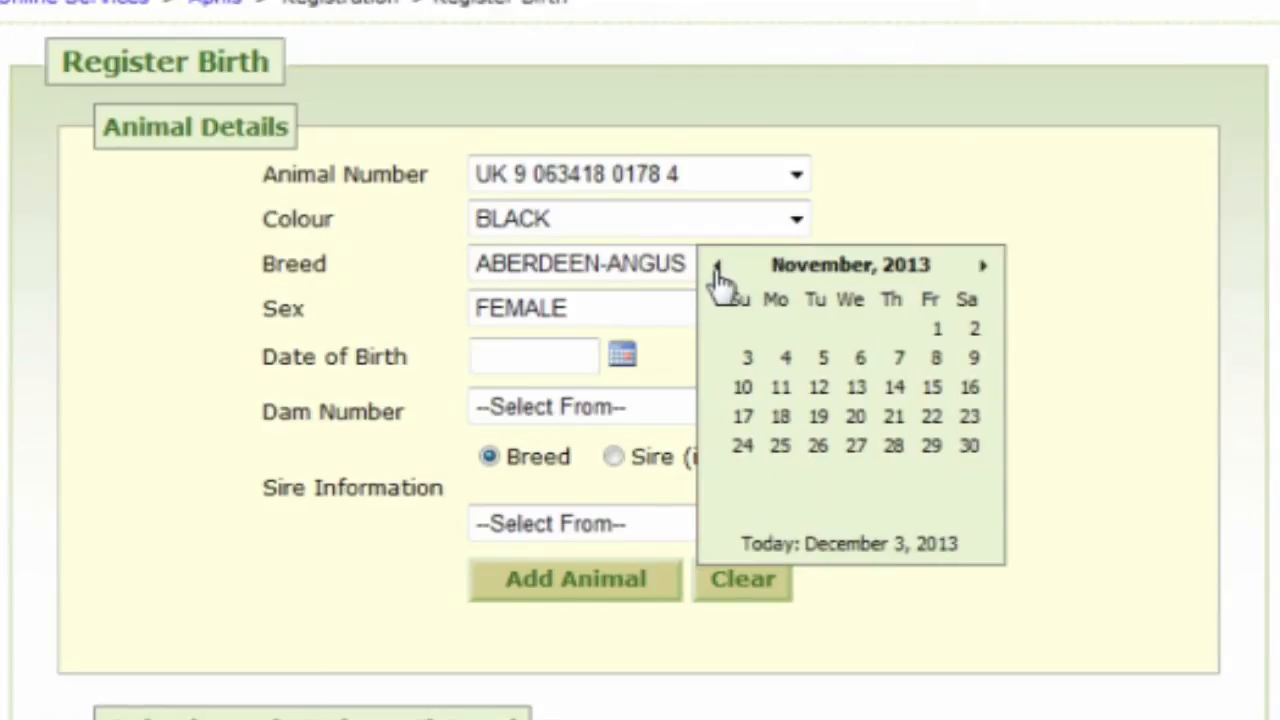
mouse_move(830, 513)
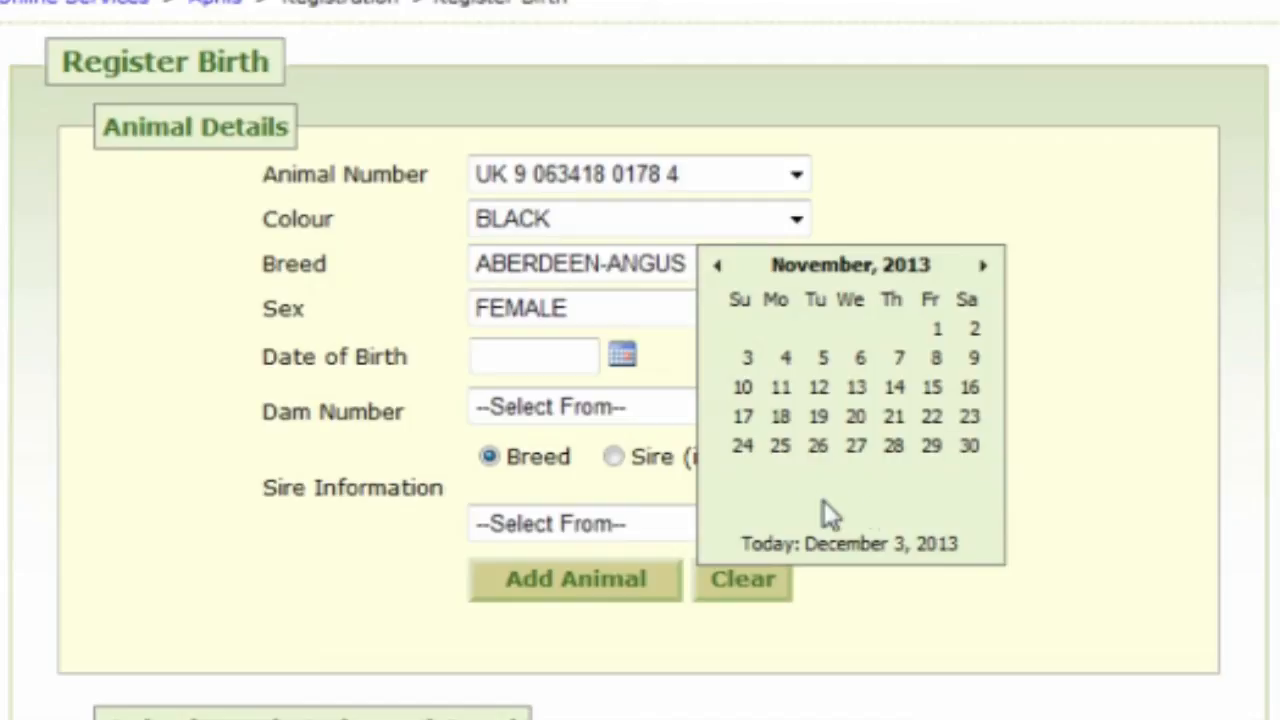
mouse_move(855, 417)
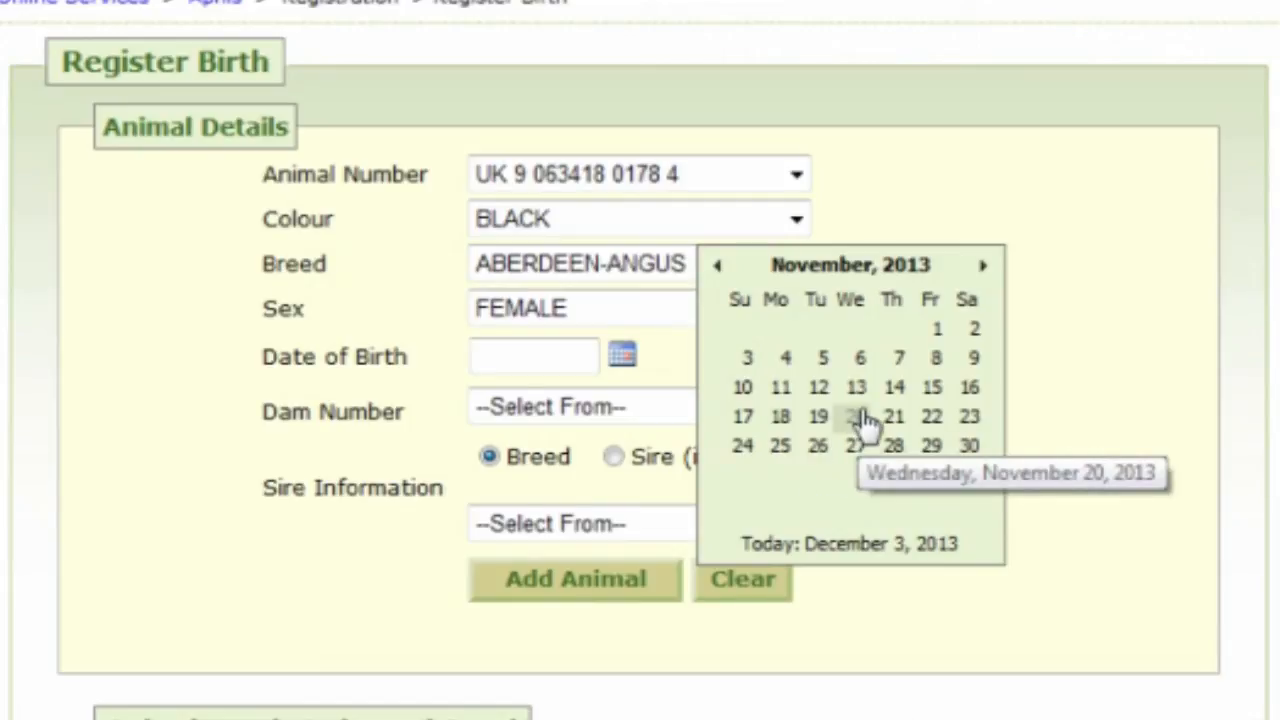
click(855, 417)
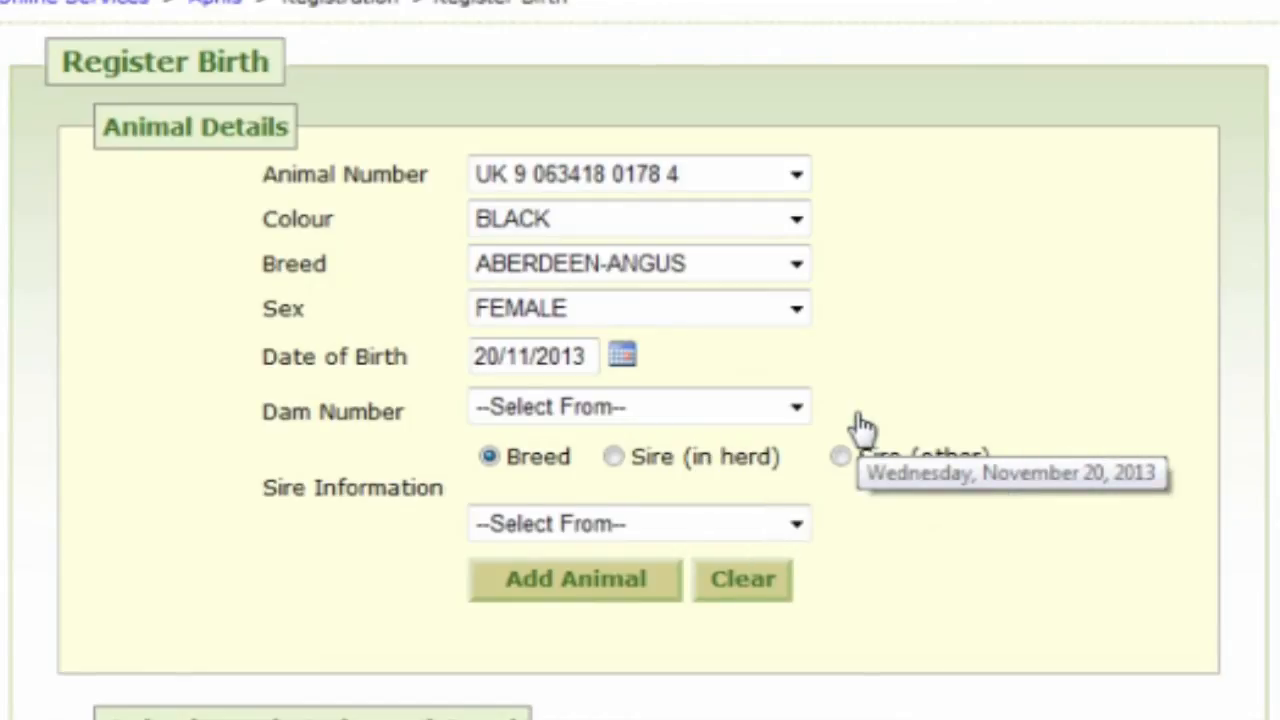
mouse_move(800, 388)
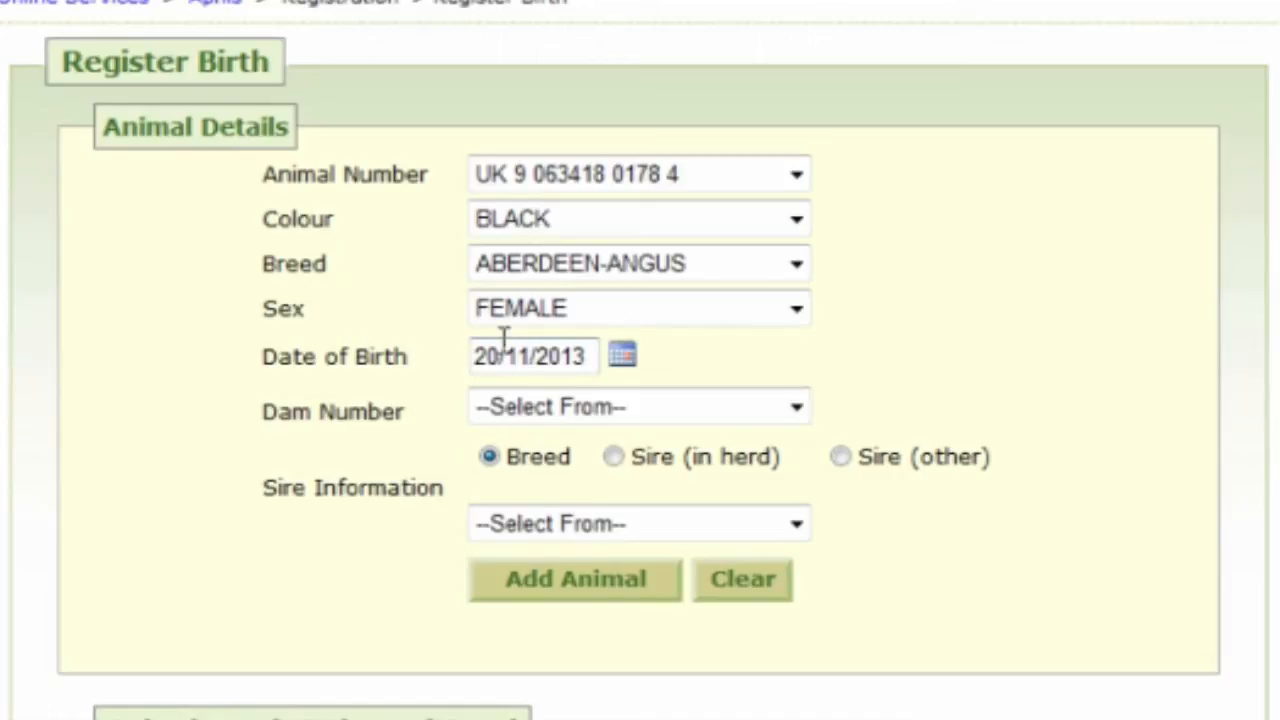
mouse_move(430, 363)
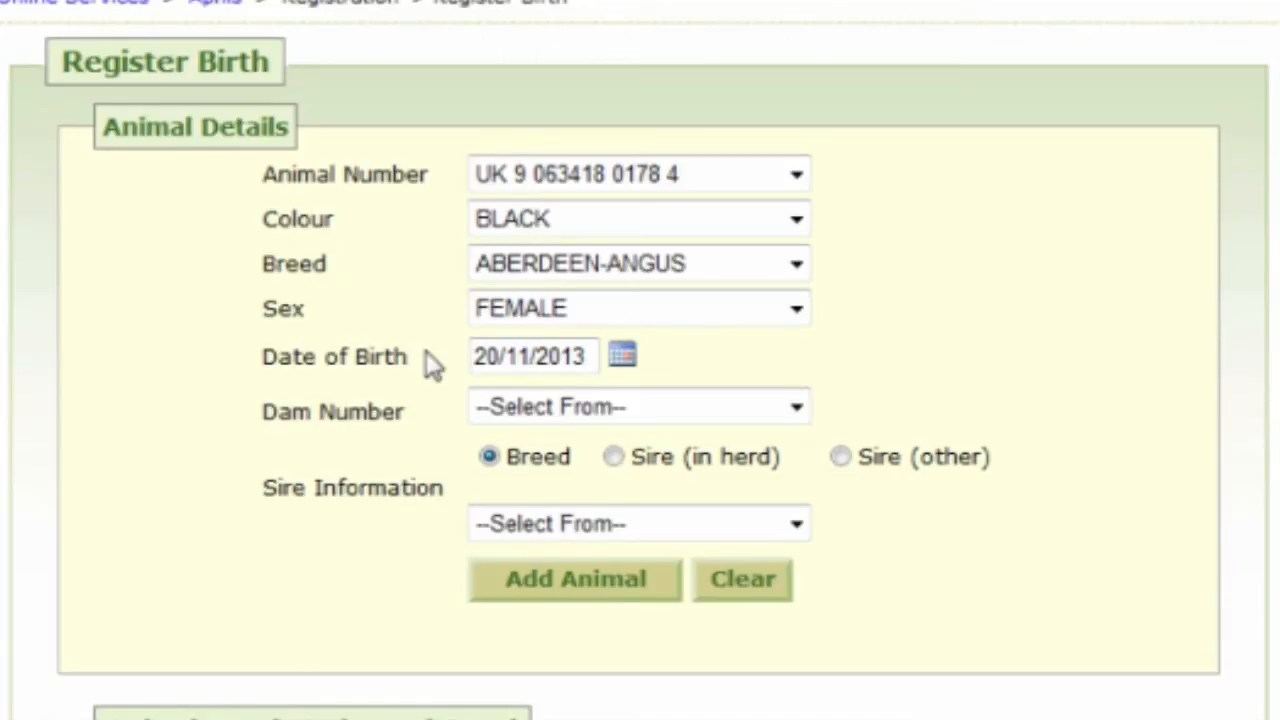
mouse_move(430, 385)
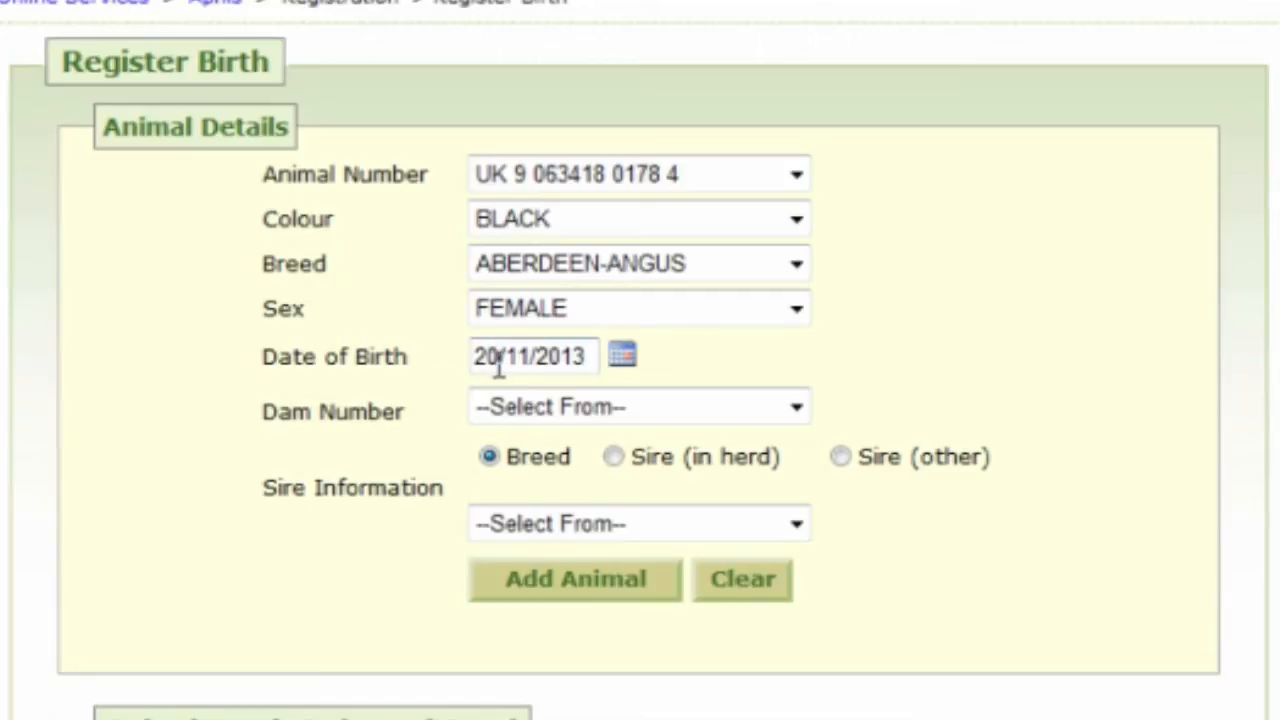
mouse_move(405, 390)
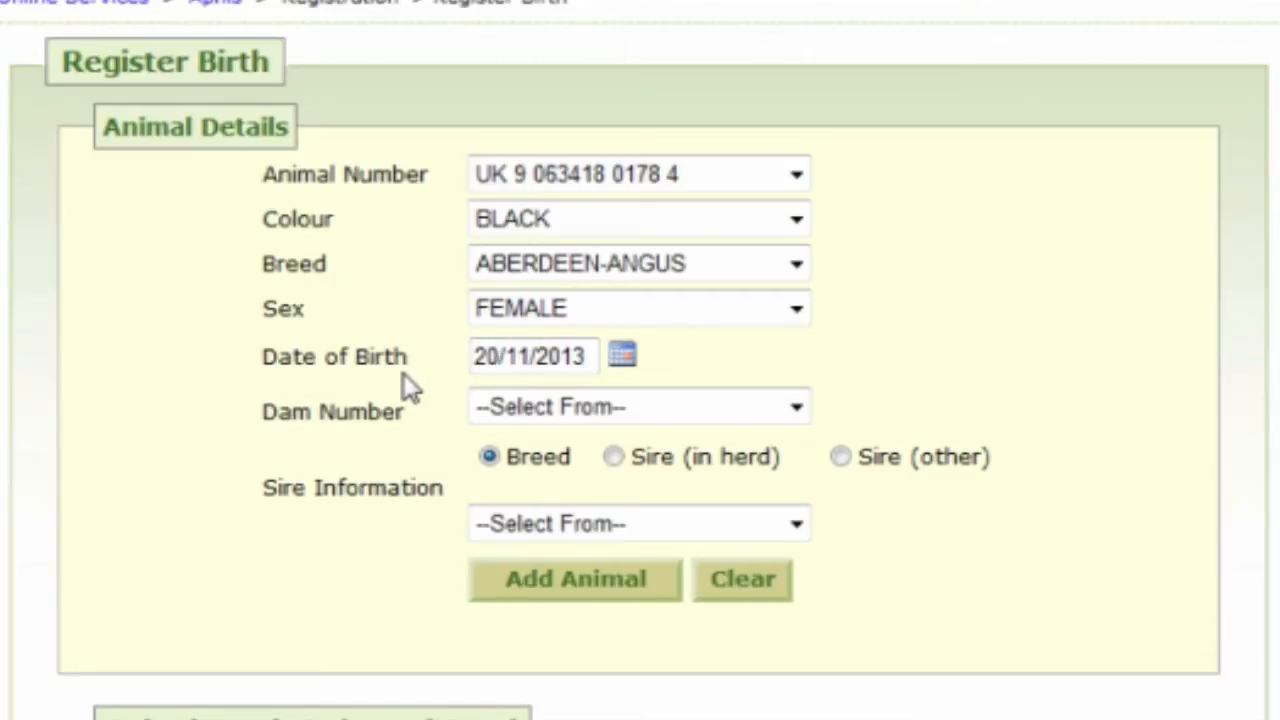
mouse_move(663, 125)
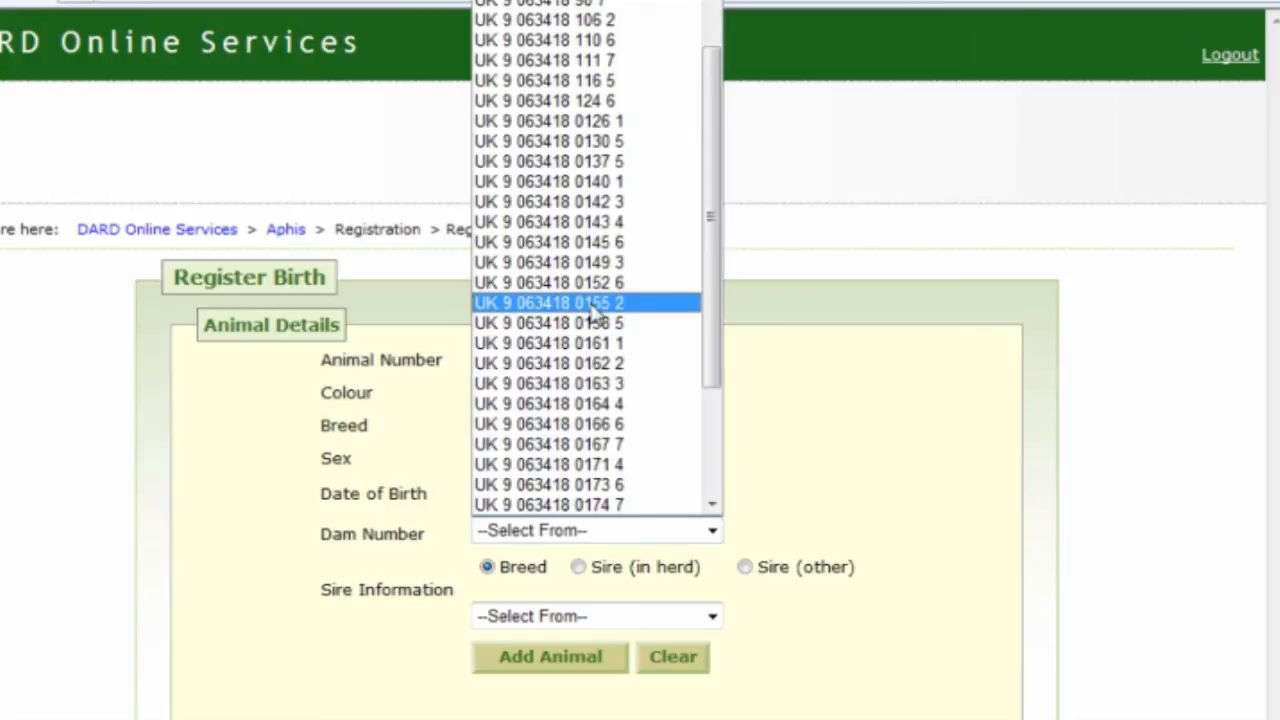
mouse_move(515, 323)
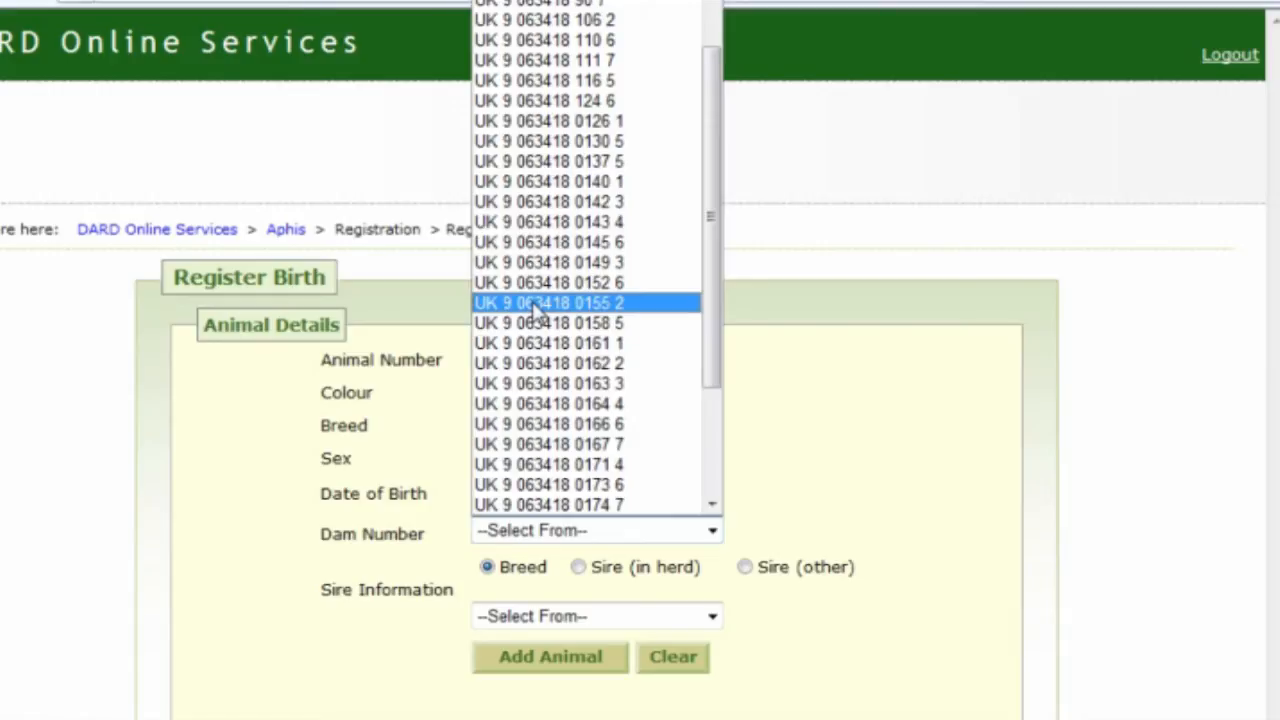
mouse_move(550, 242)
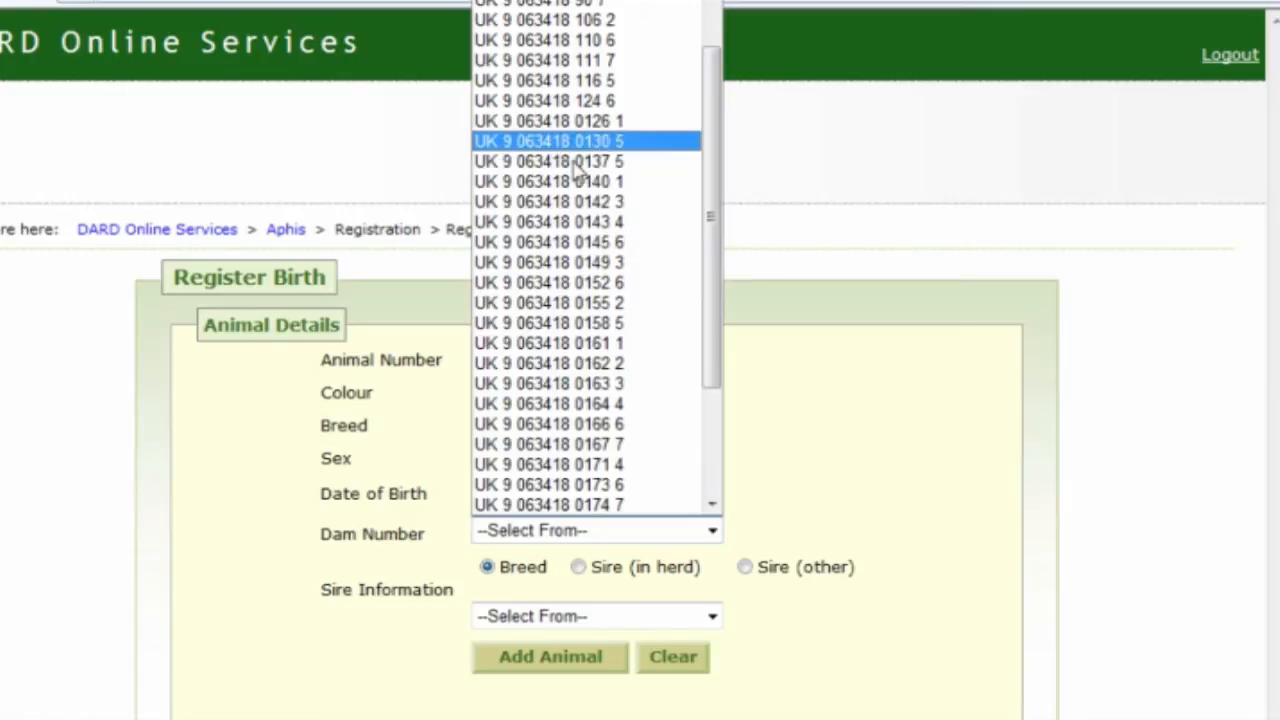
click(548, 120)
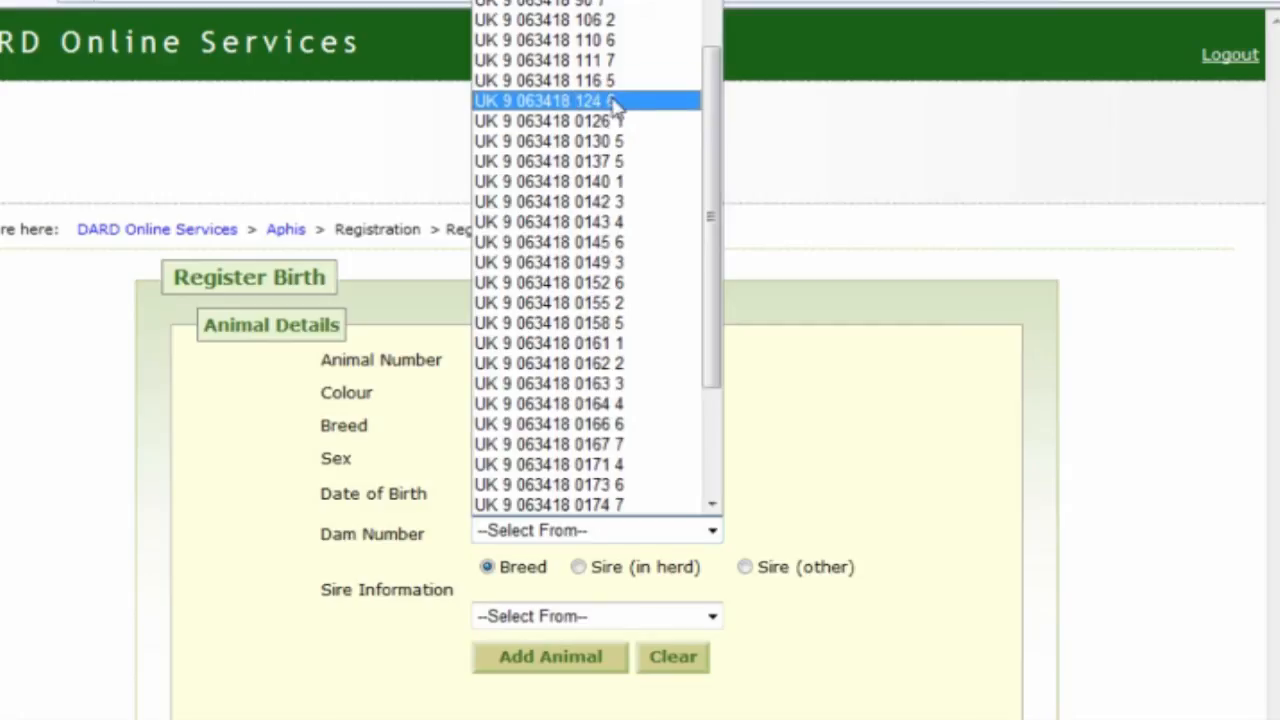
click(545, 100)
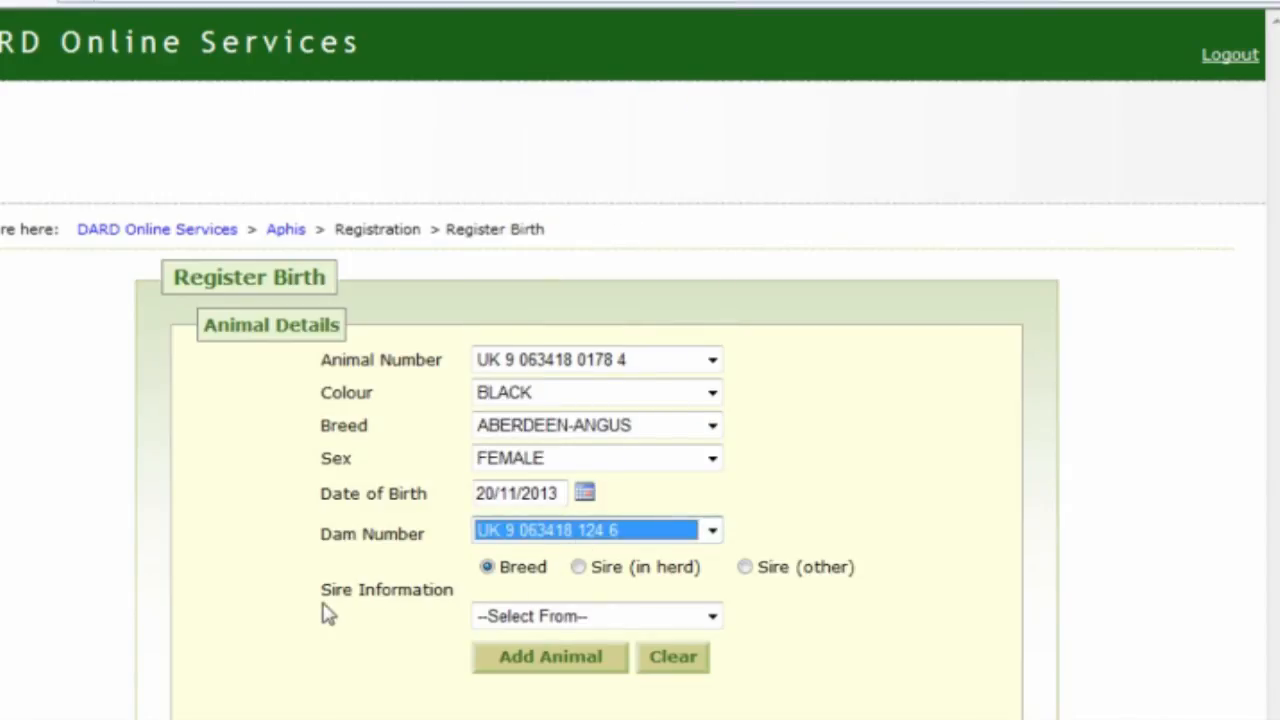
mouse_move(328, 600)
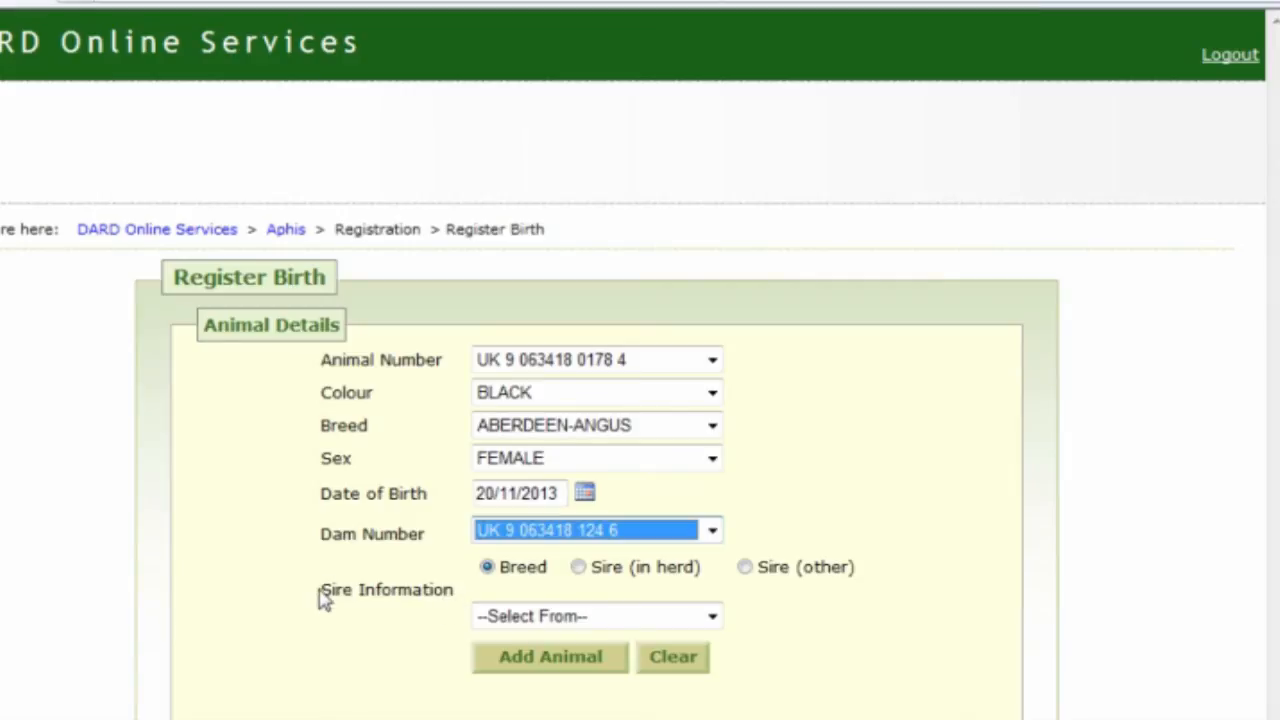
mouse_move(323, 597)
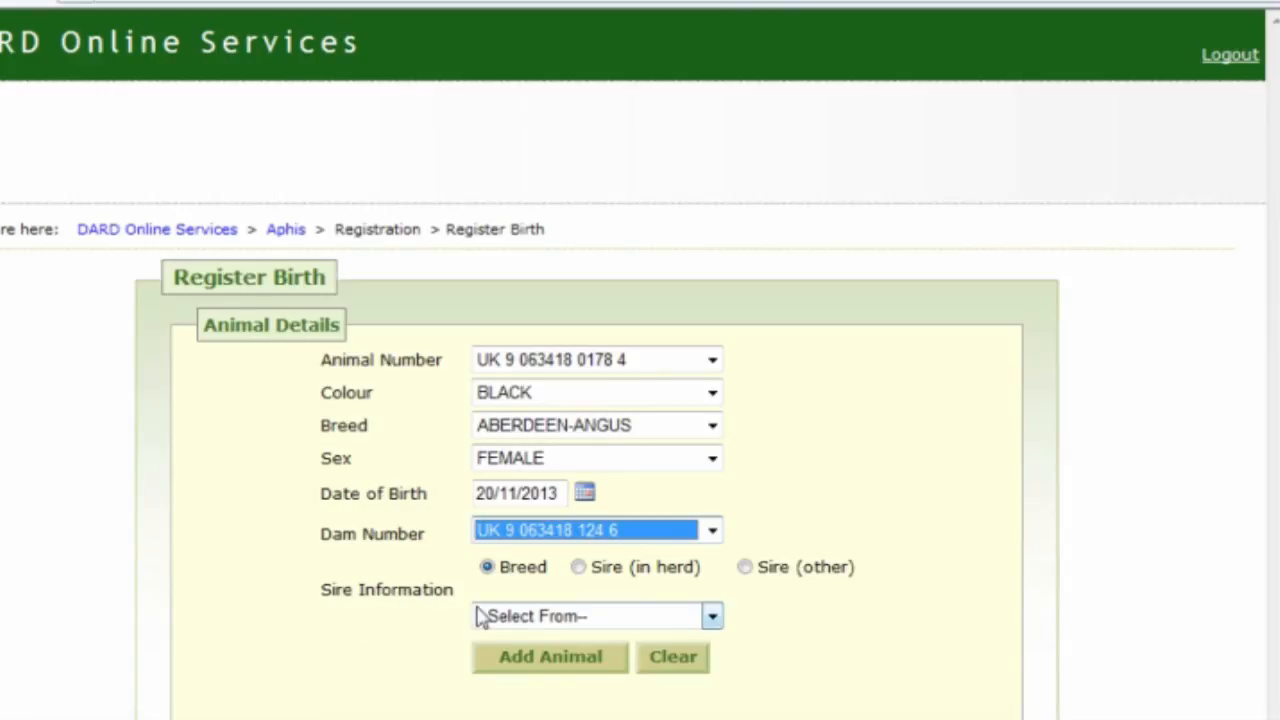
mouse_move(548, 625)
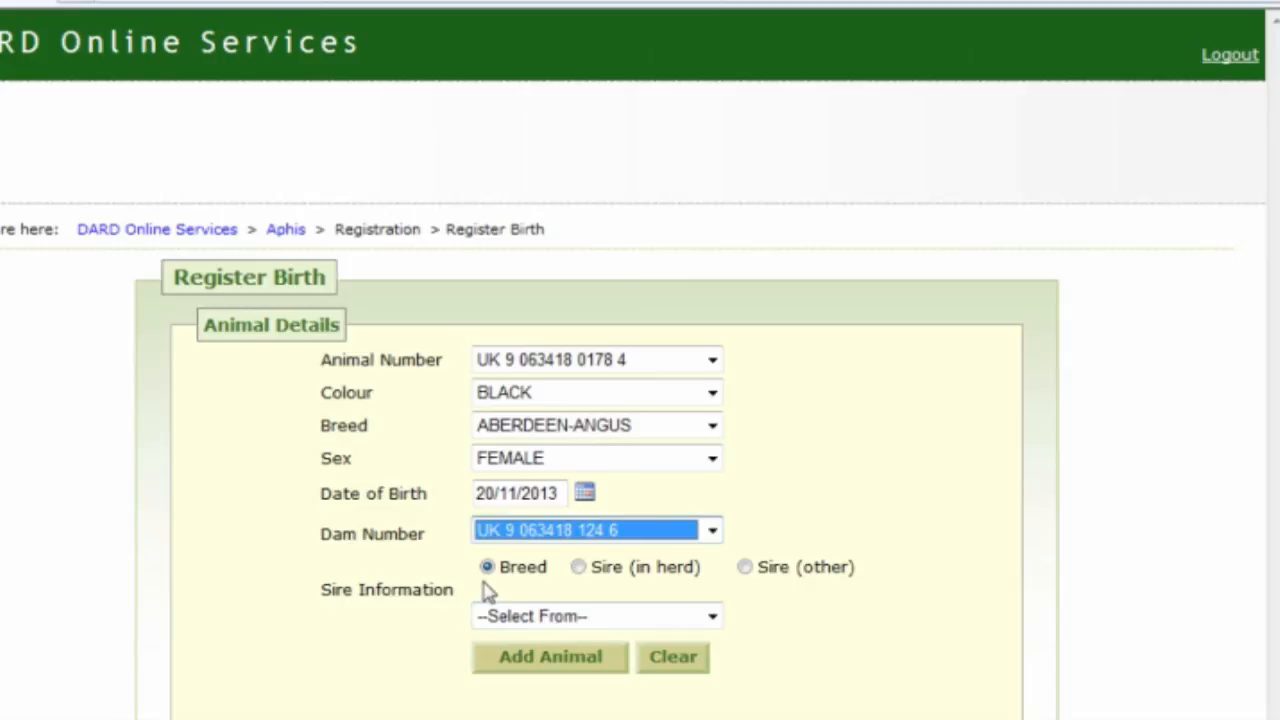
mouse_move(597, 587)
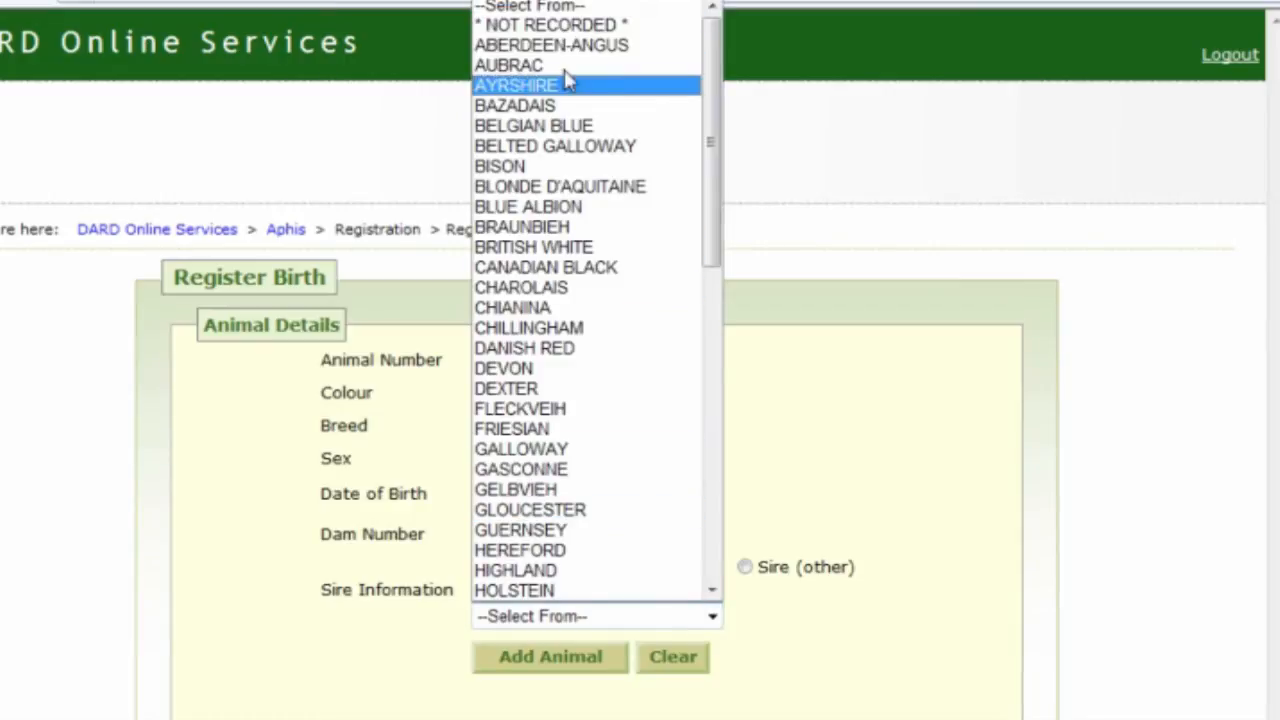
mouse_move(551, 45)
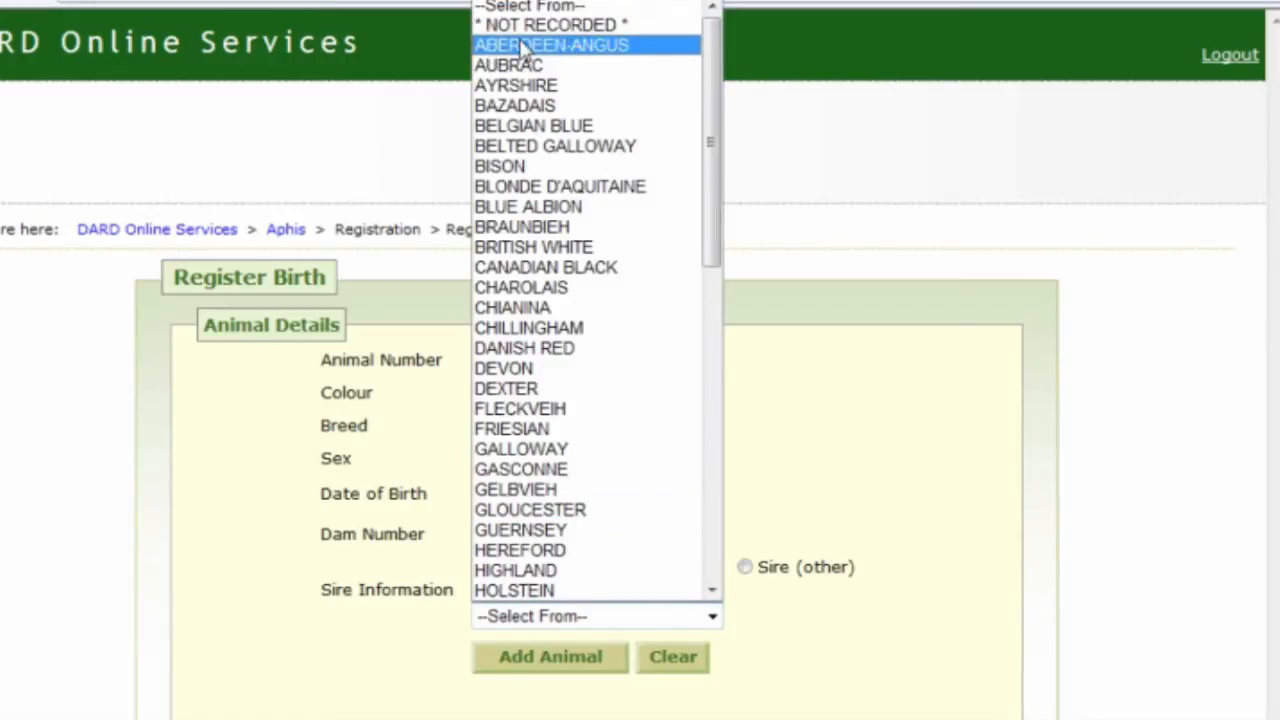
Step: Choose ABERDEEN-ANGUS as the breed under Sire Information
click(551, 44)
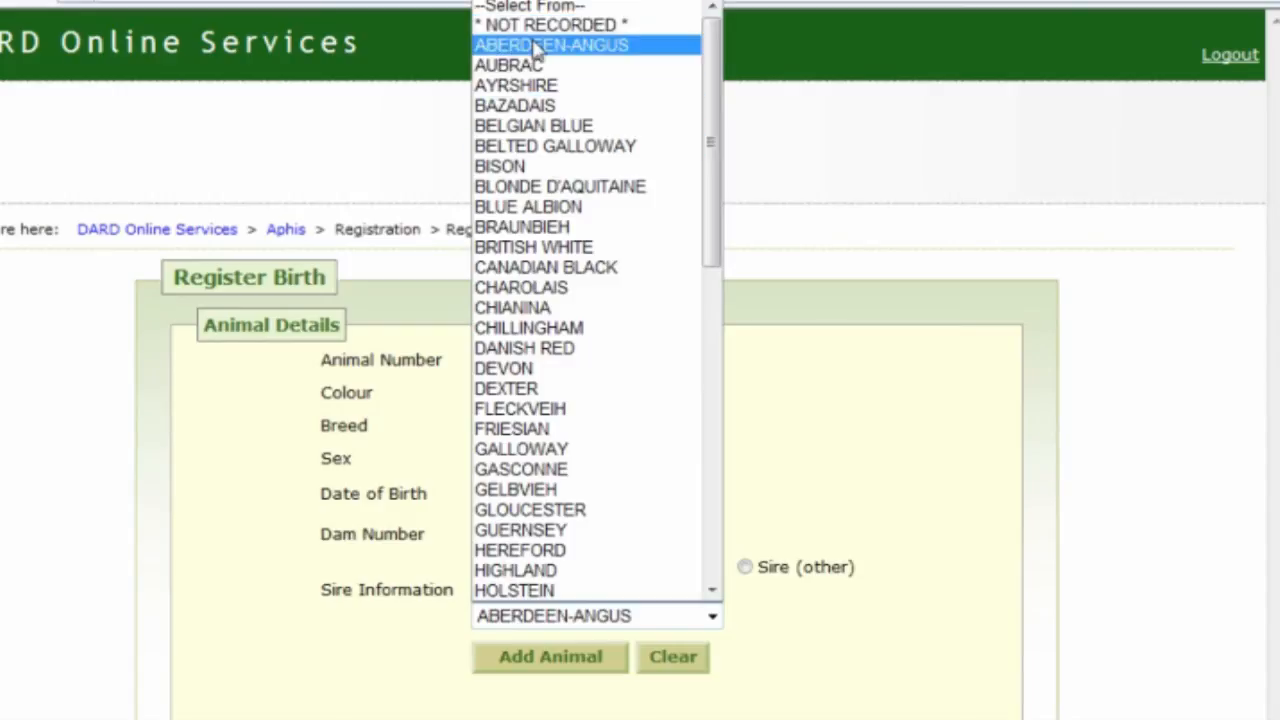
click(551, 44)
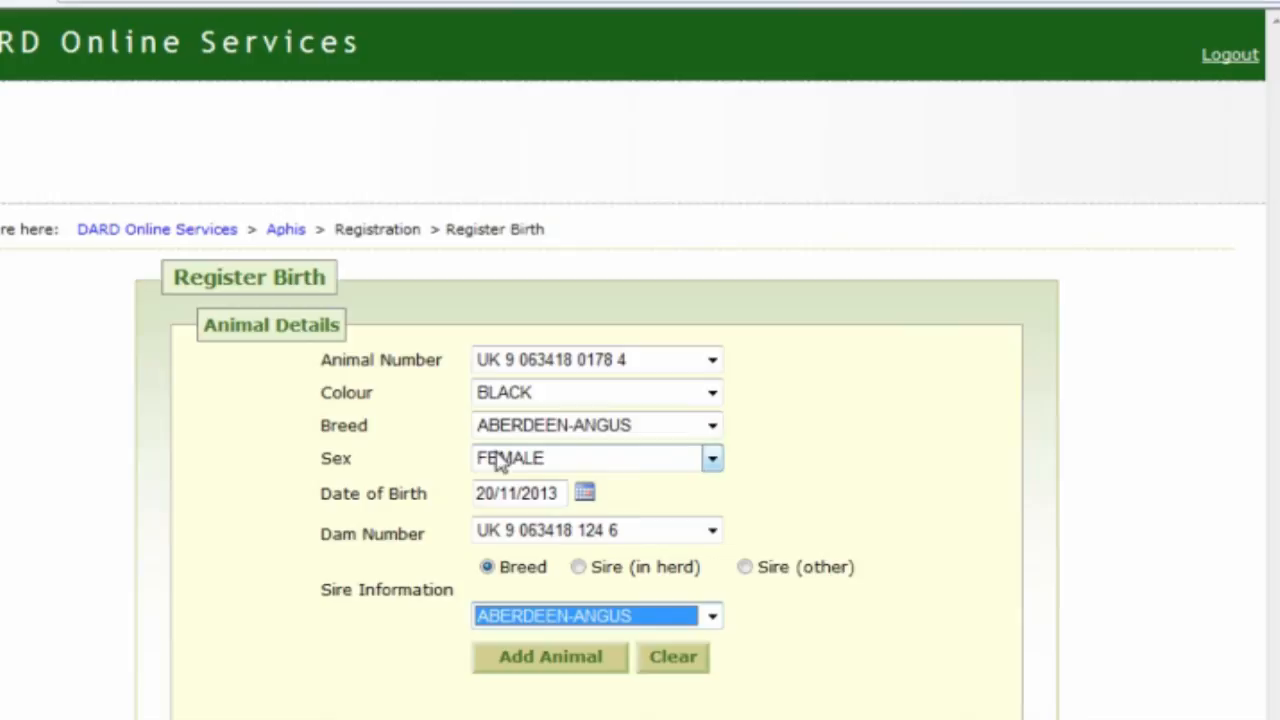
scroll(down, 3)
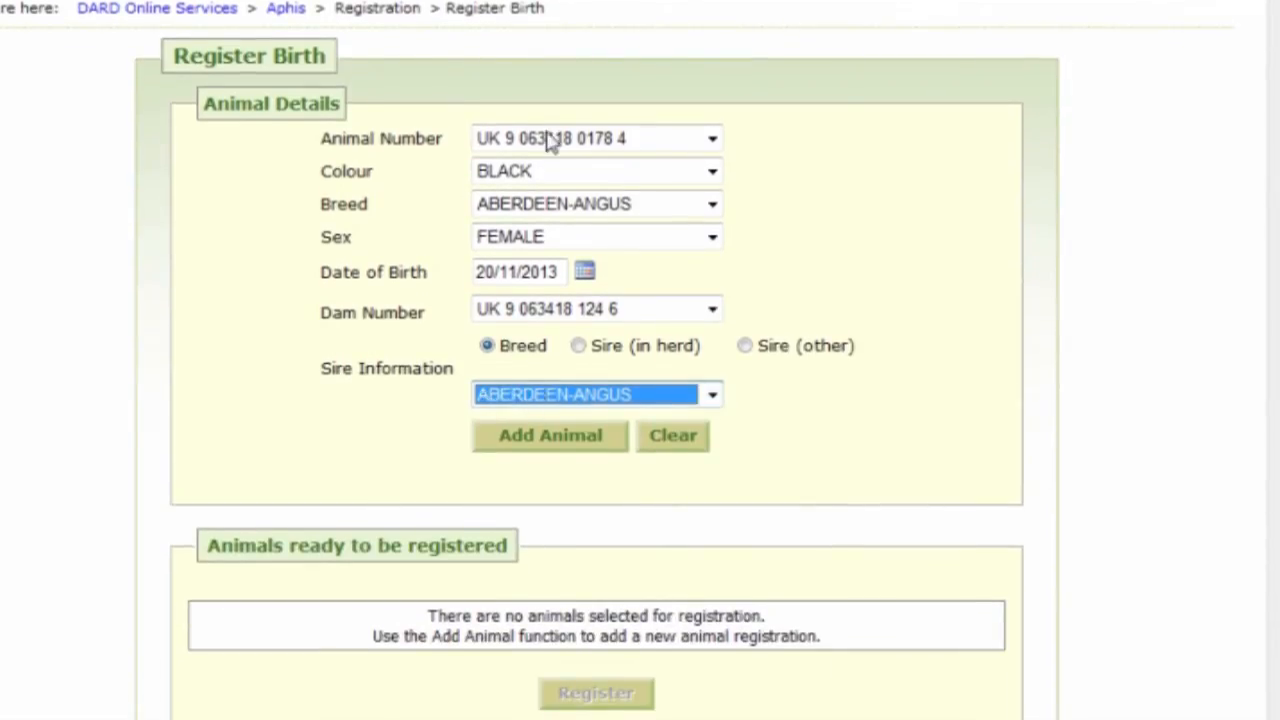
mouse_move(520, 373)
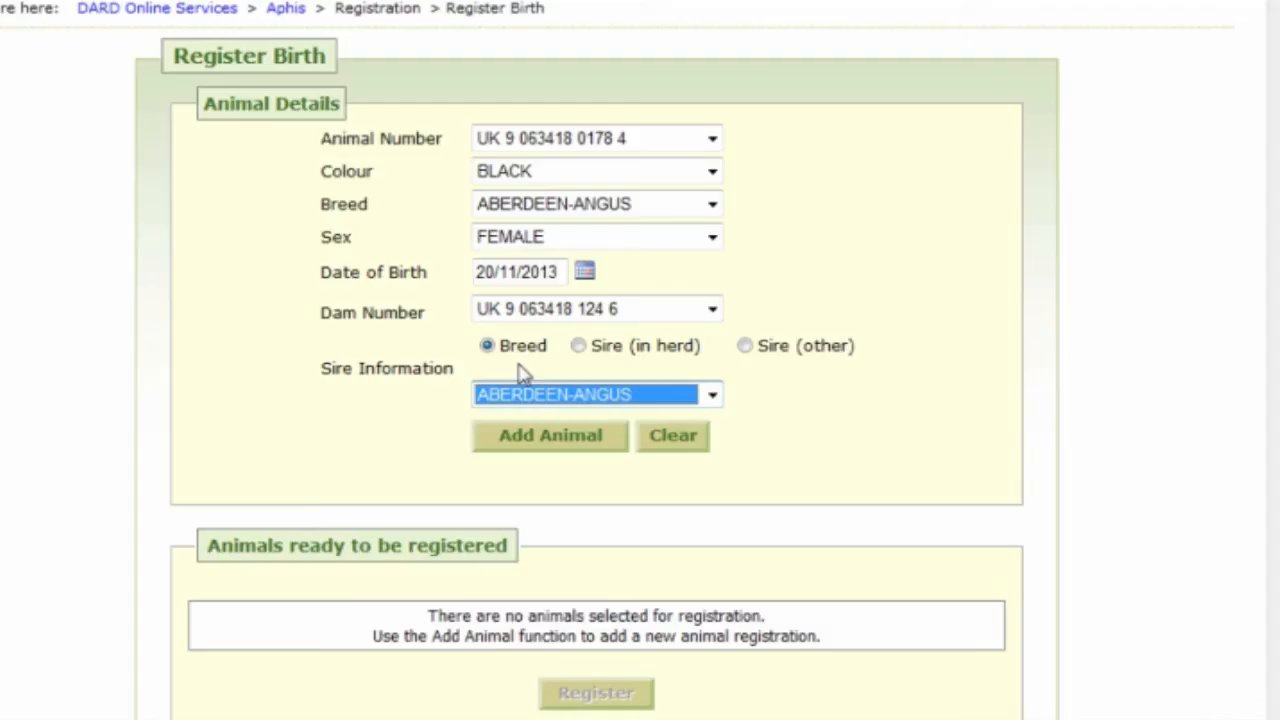
mouse_move(335, 298)
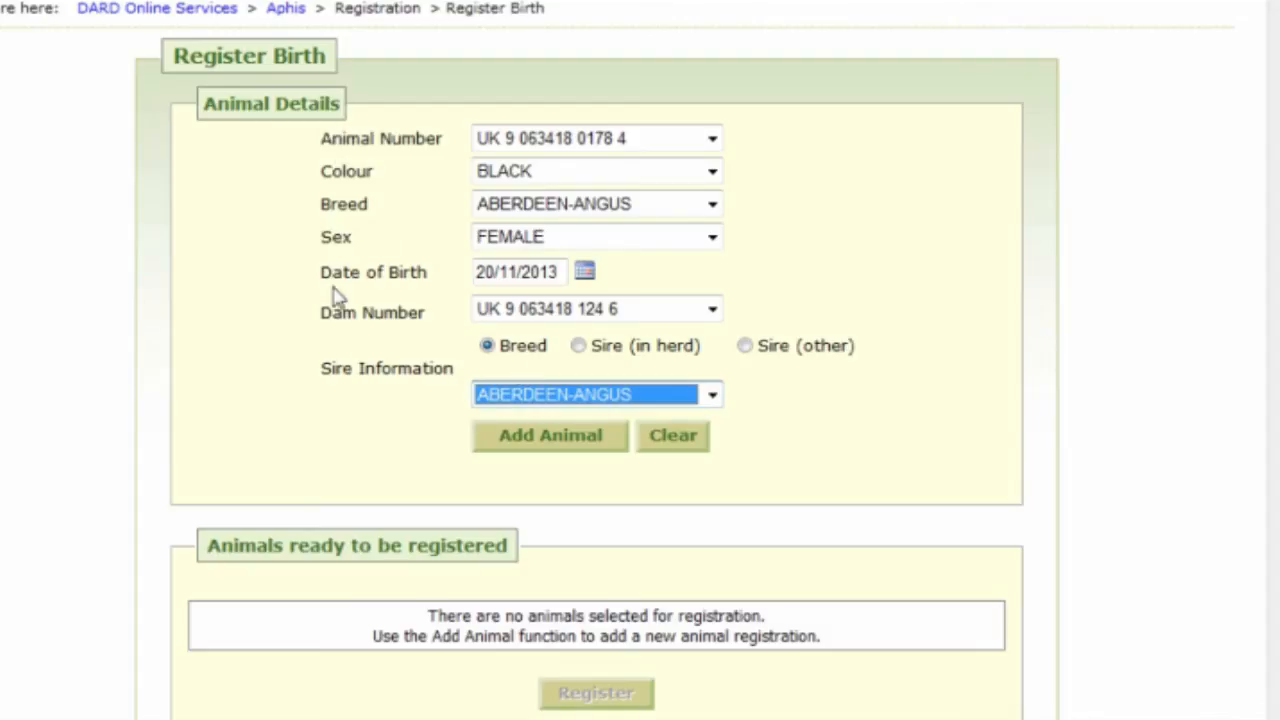
mouse_move(450, 440)
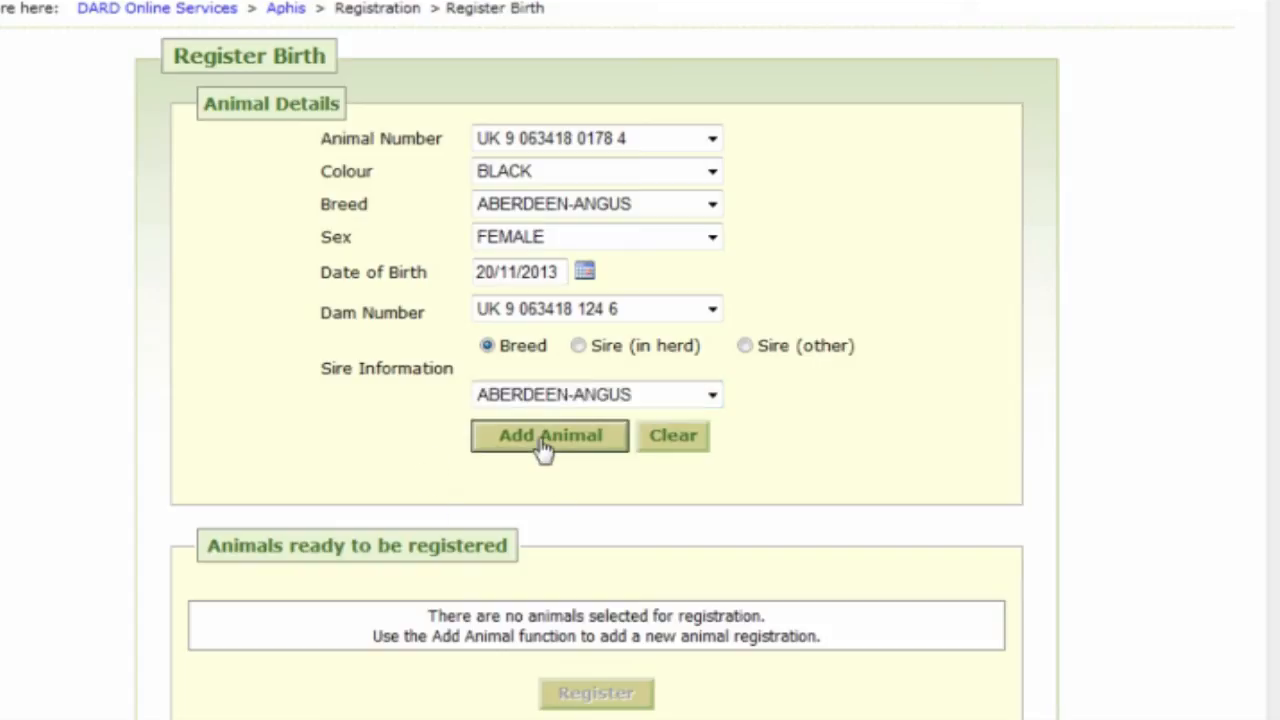
click(549, 435)
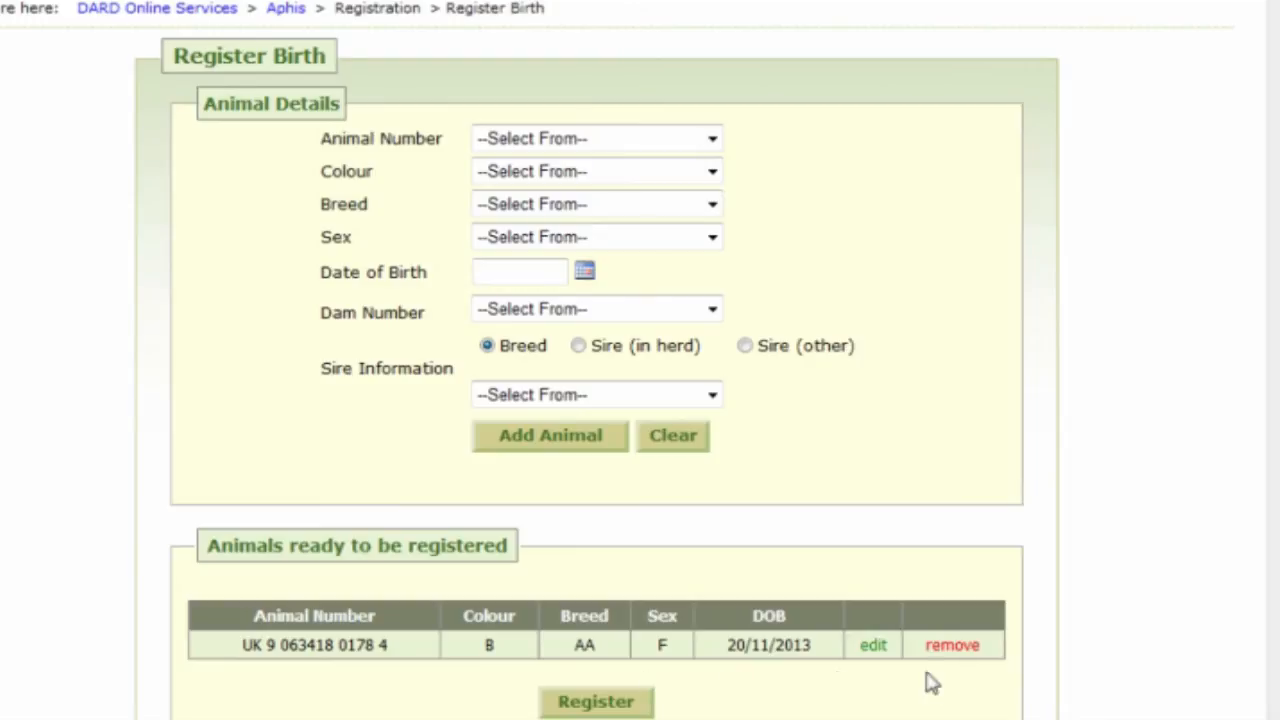
mouse_move(967, 683)
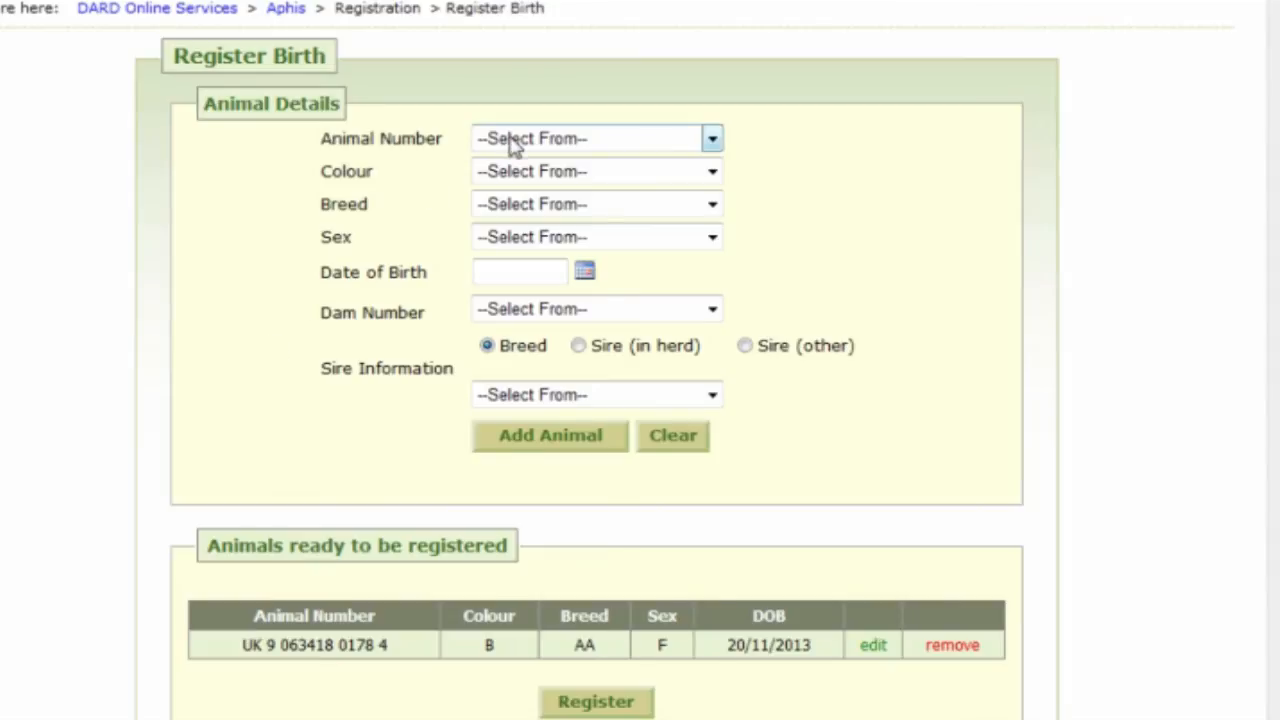
click(595, 138)
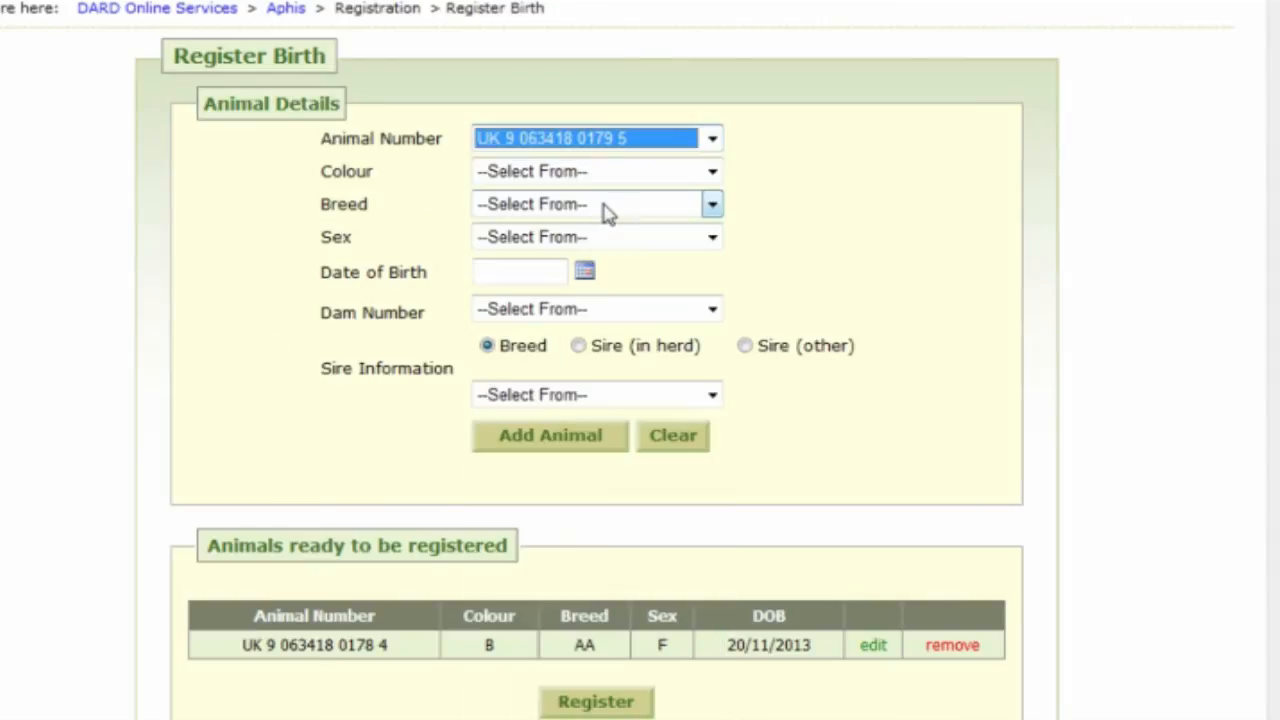
click(596, 171)
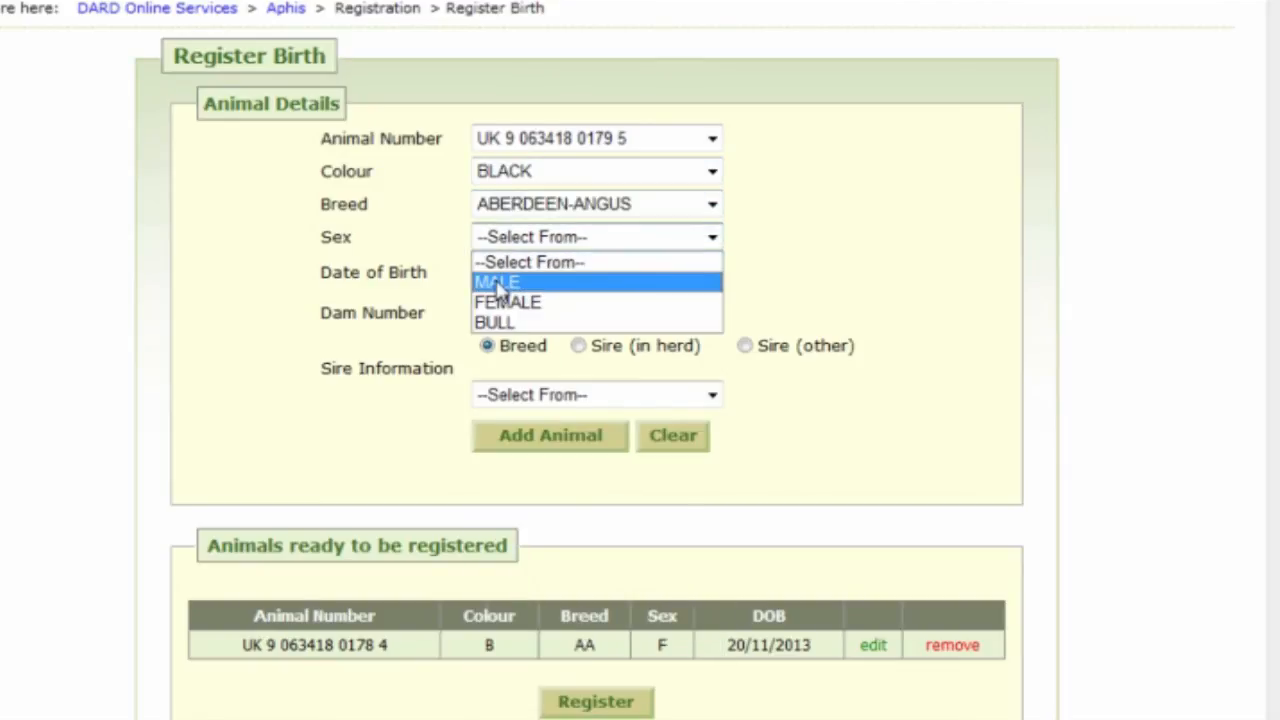
click(497, 282)
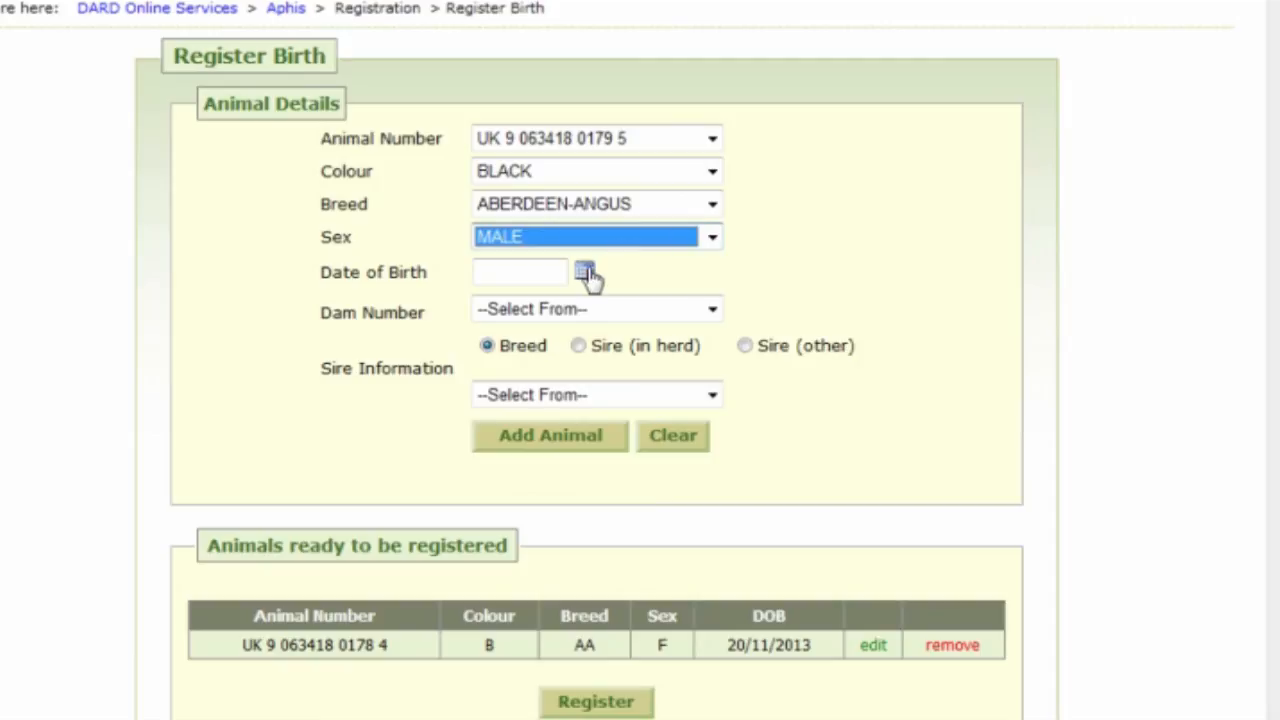
click(585, 272)
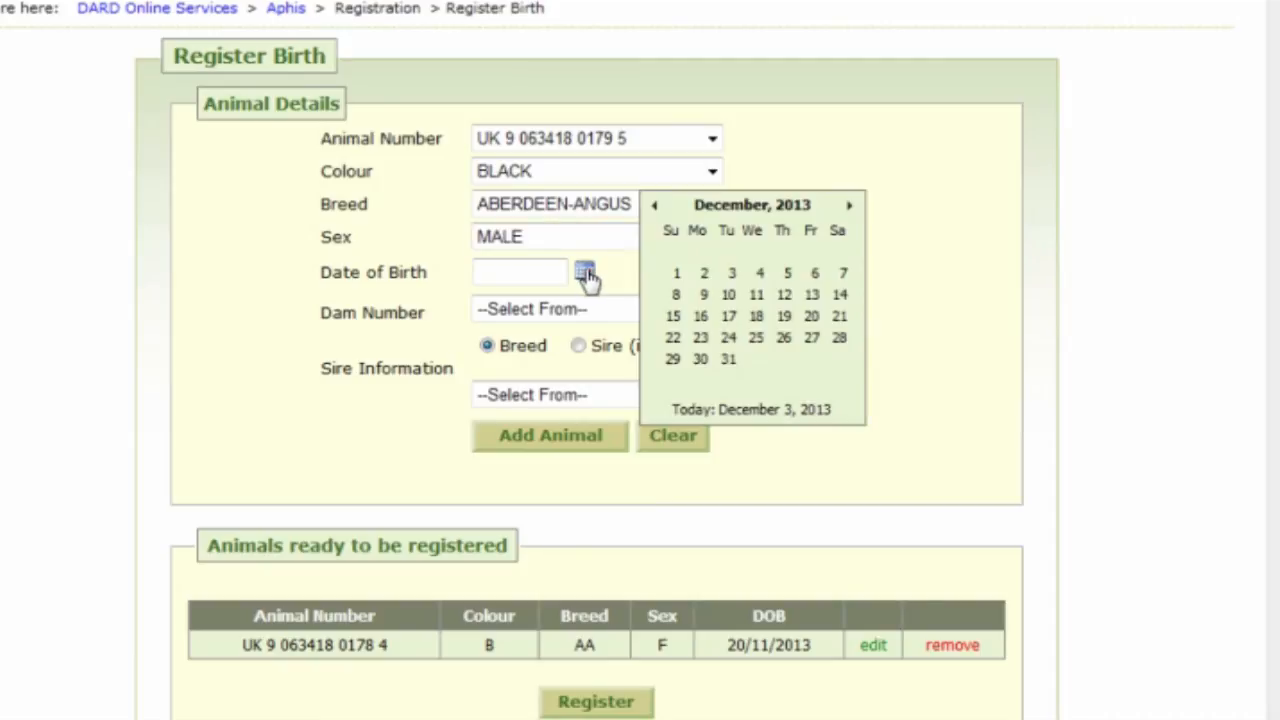
mouse_move(655, 210)
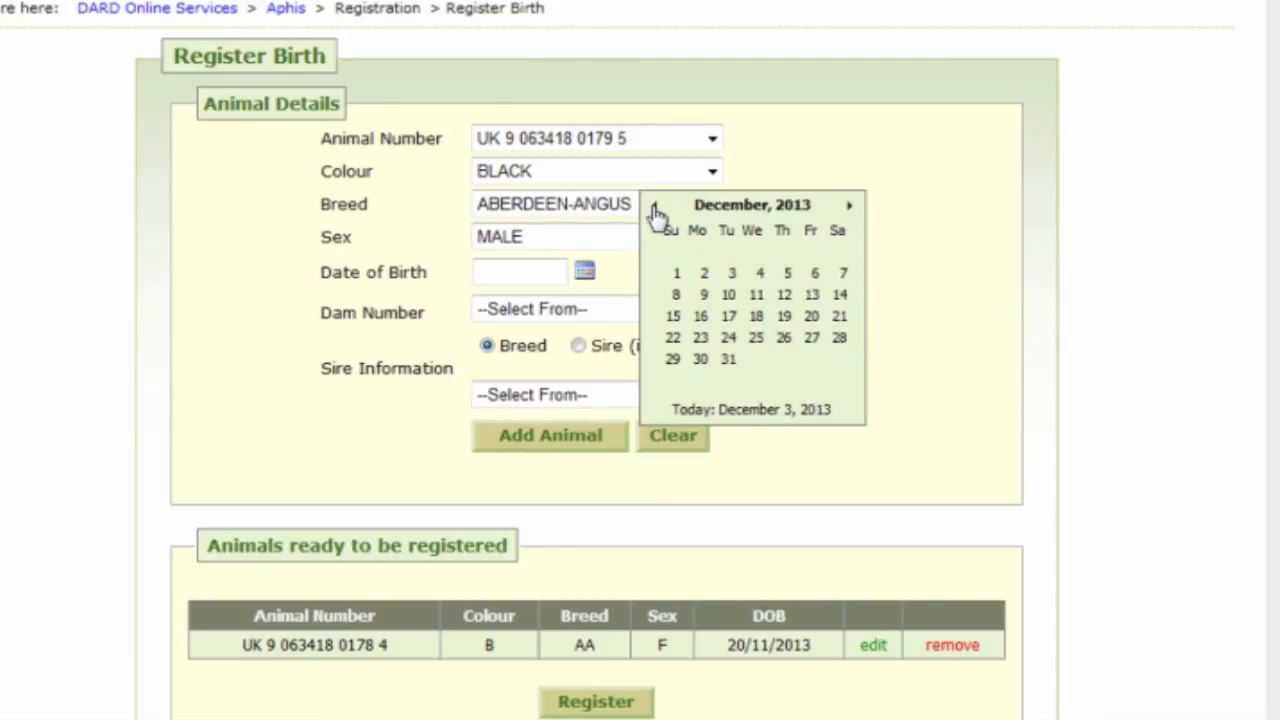
click(654, 205)
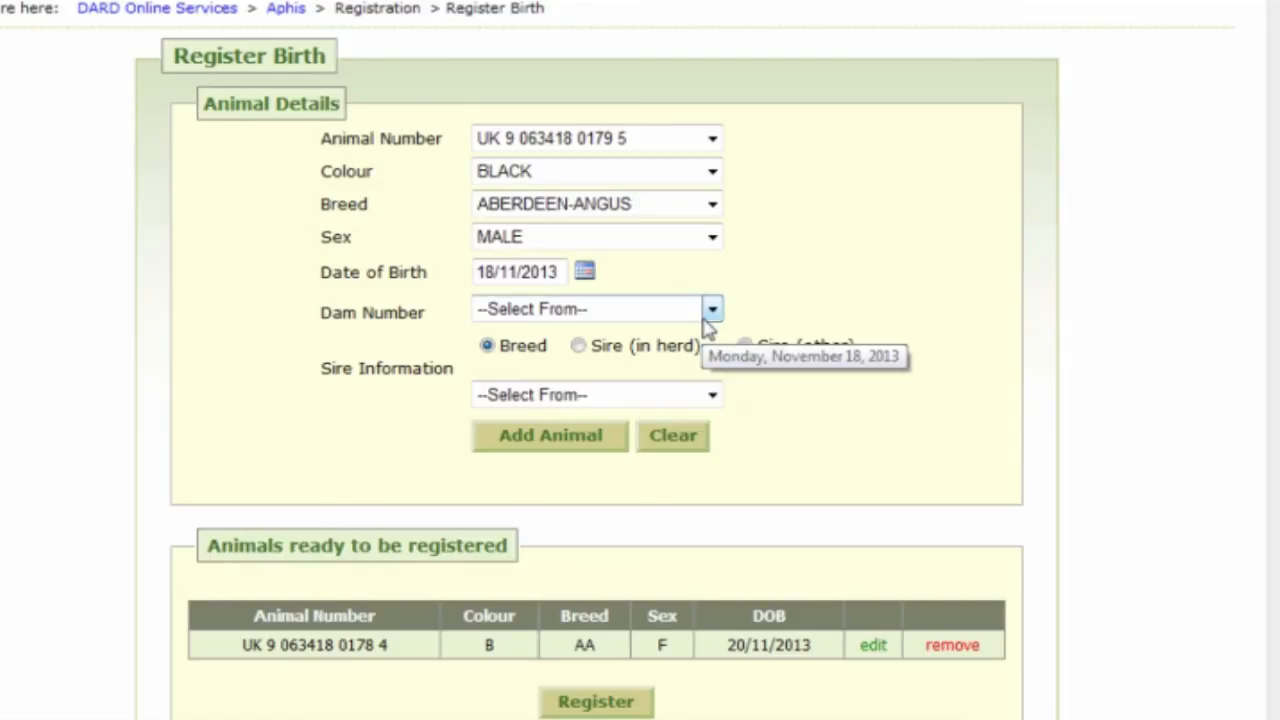
click(712, 308)
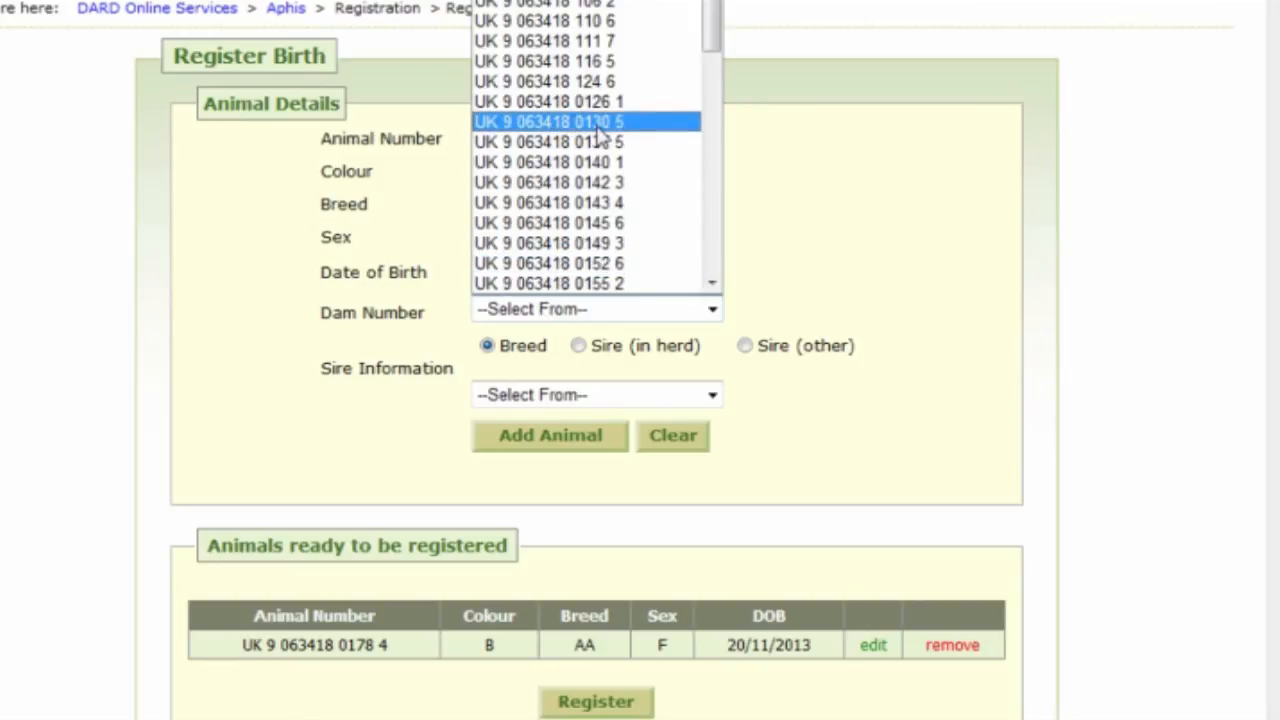
click(548, 141)
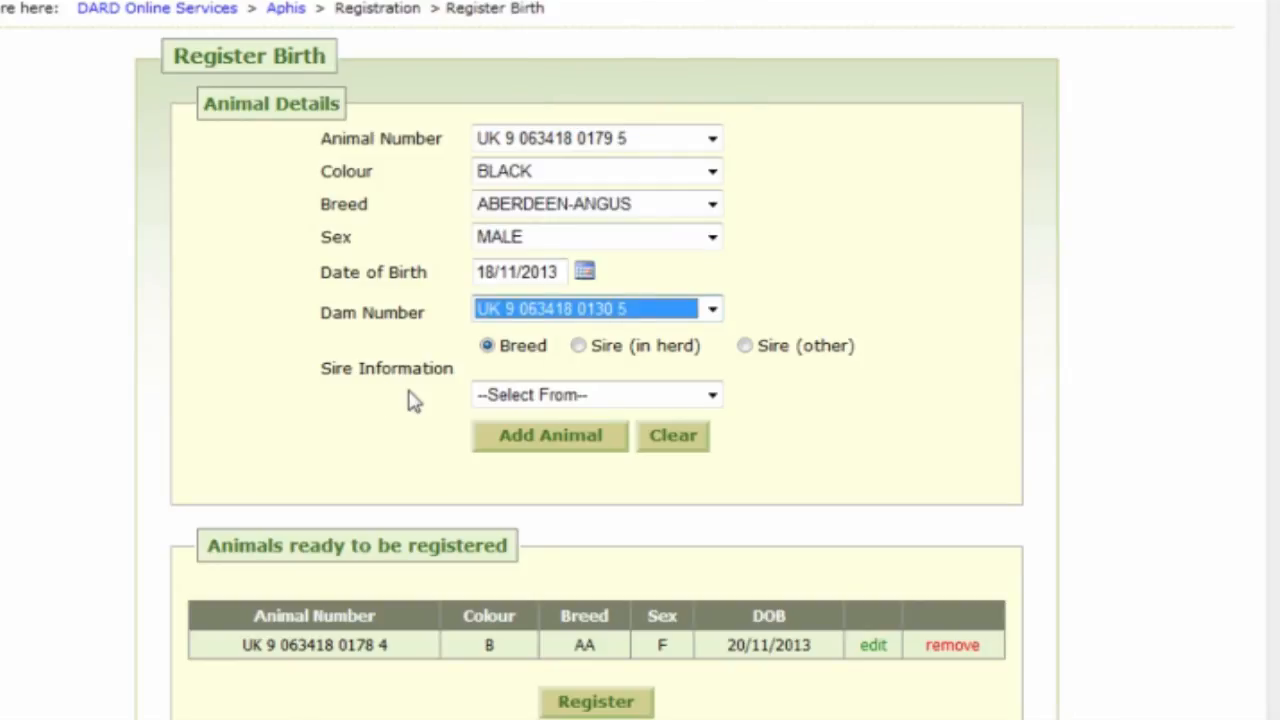
mouse_move(637, 352)
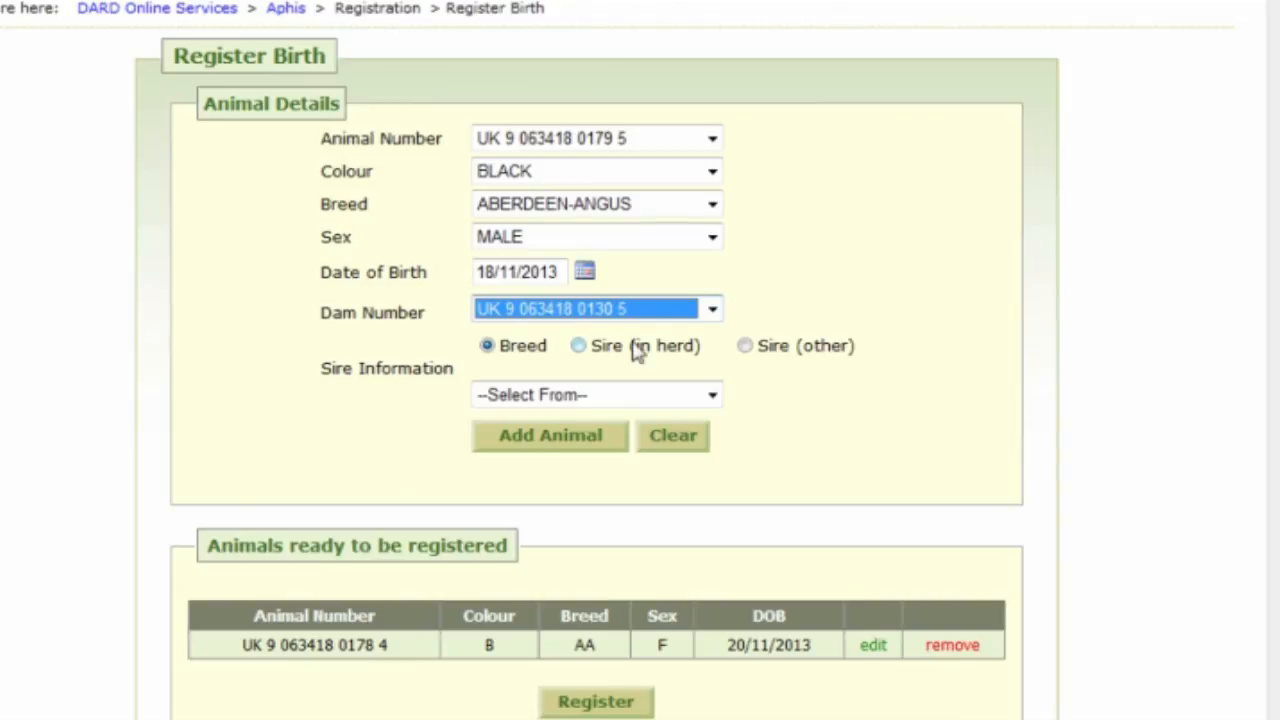
click(578, 345)
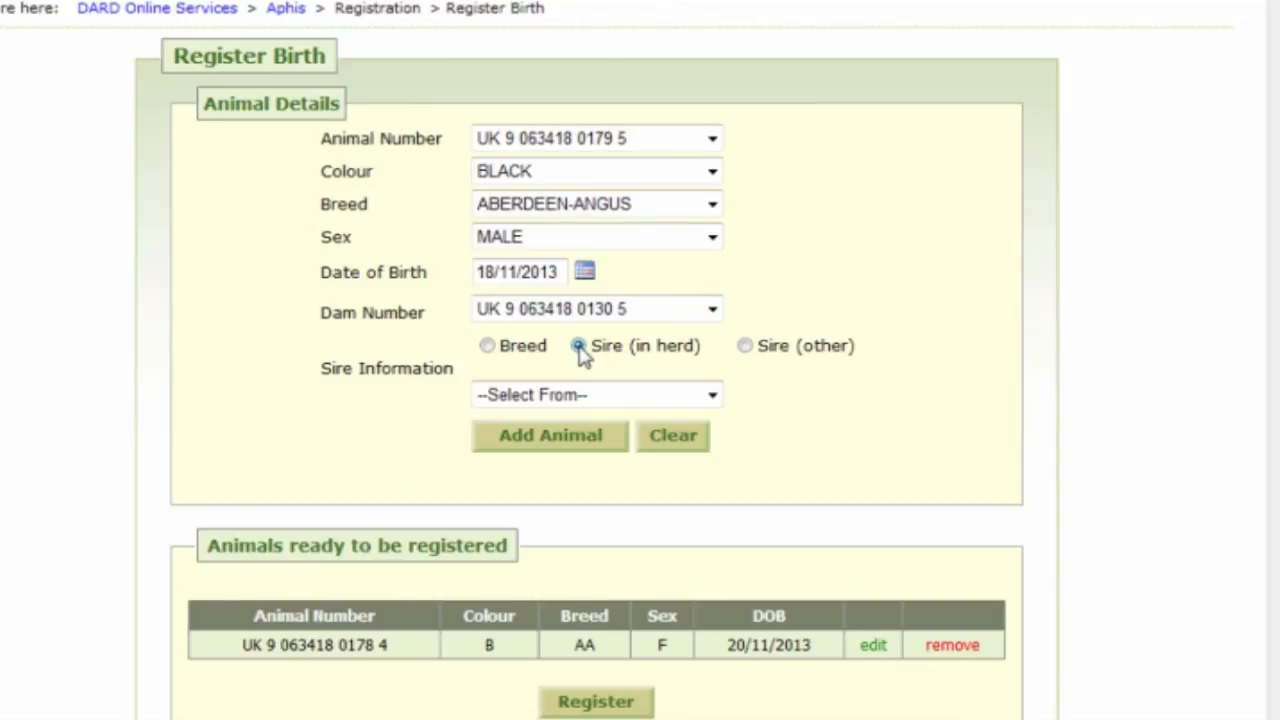
click(595, 394)
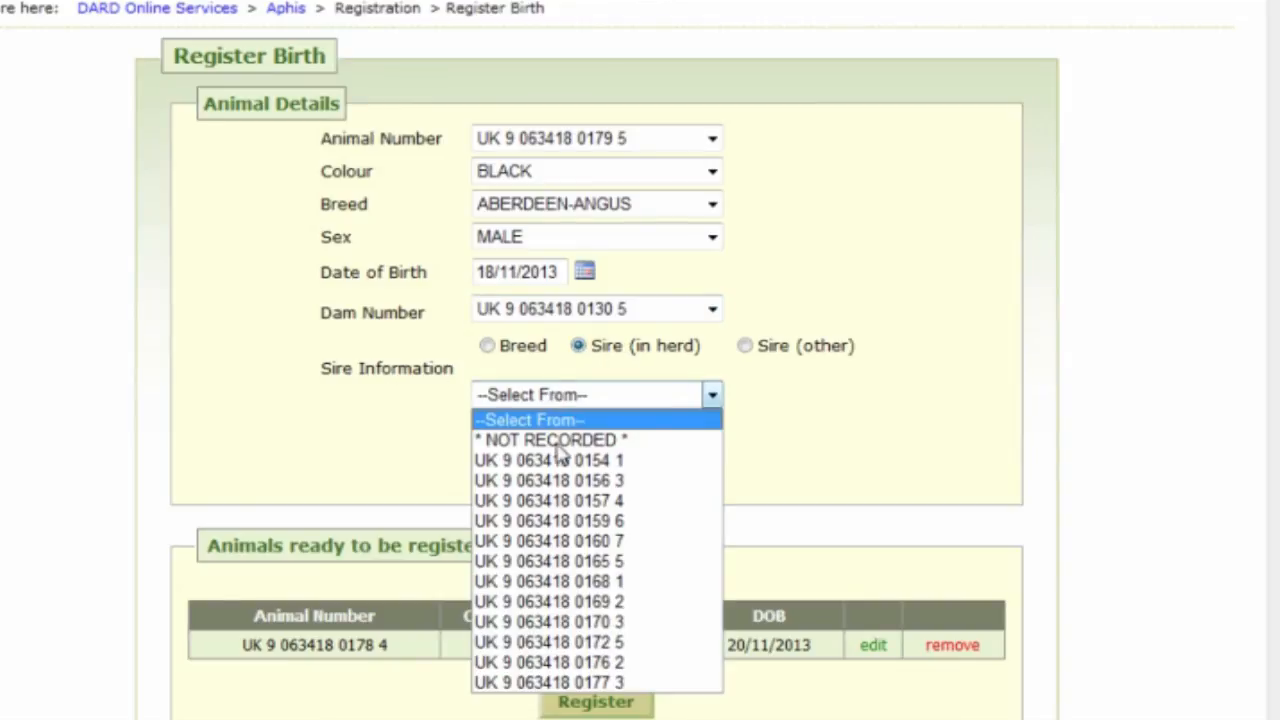
mouse_move(560, 561)
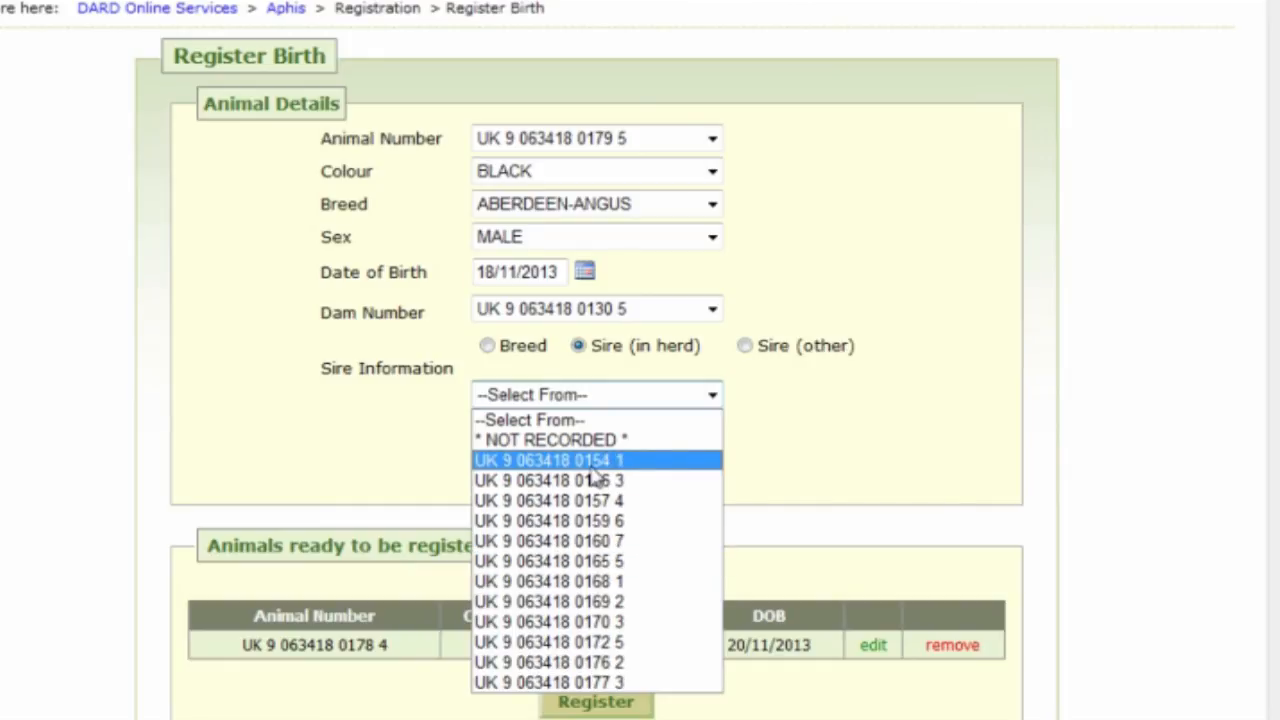
click(548, 460)
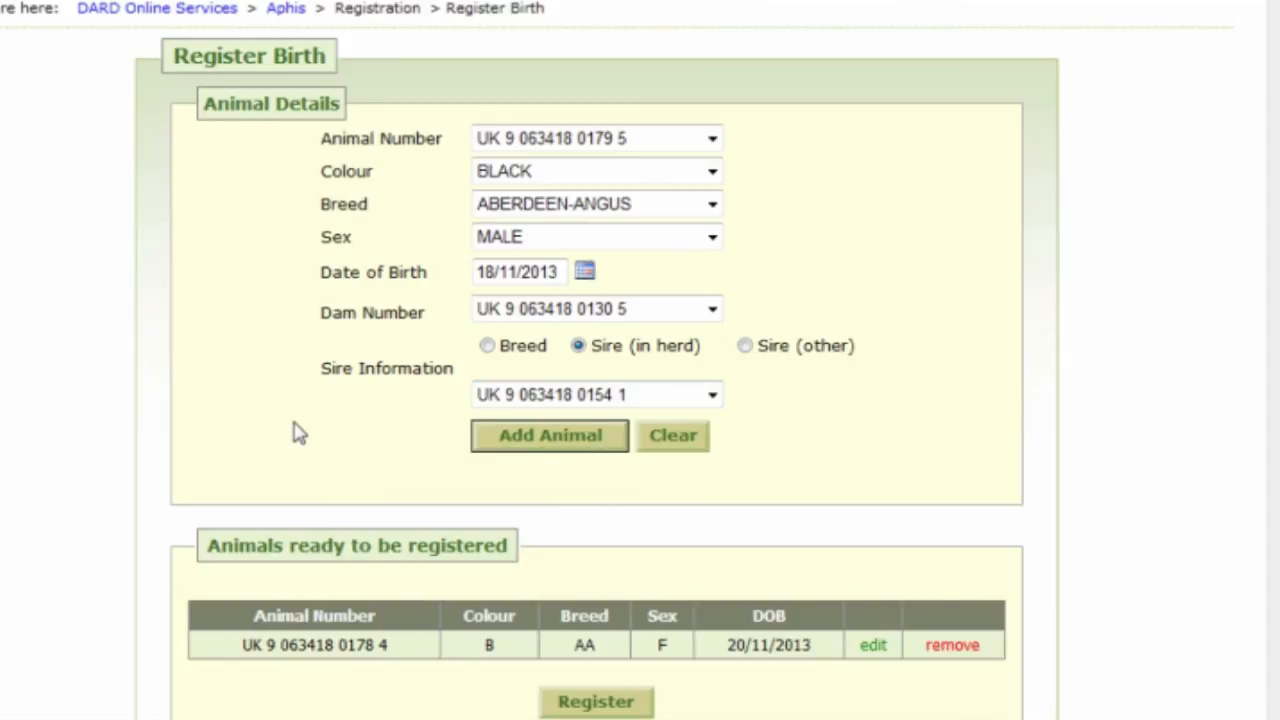
click(549, 435)
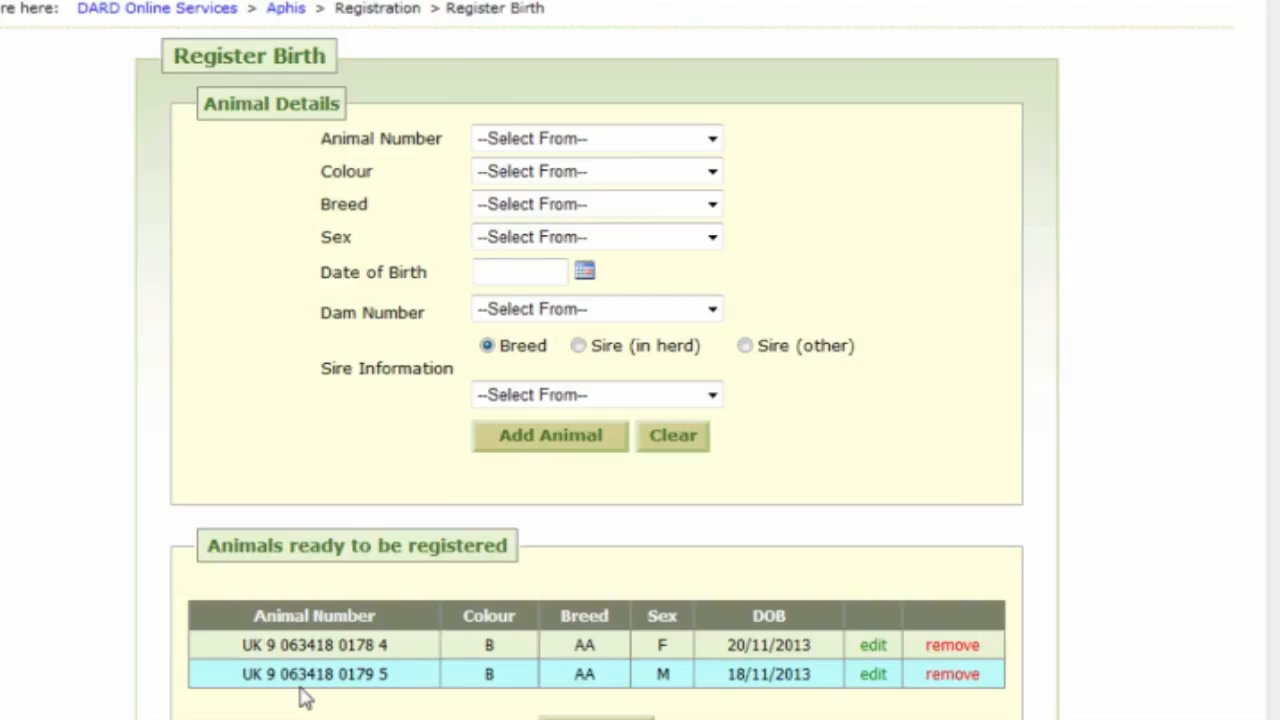
mouse_move(1020, 705)
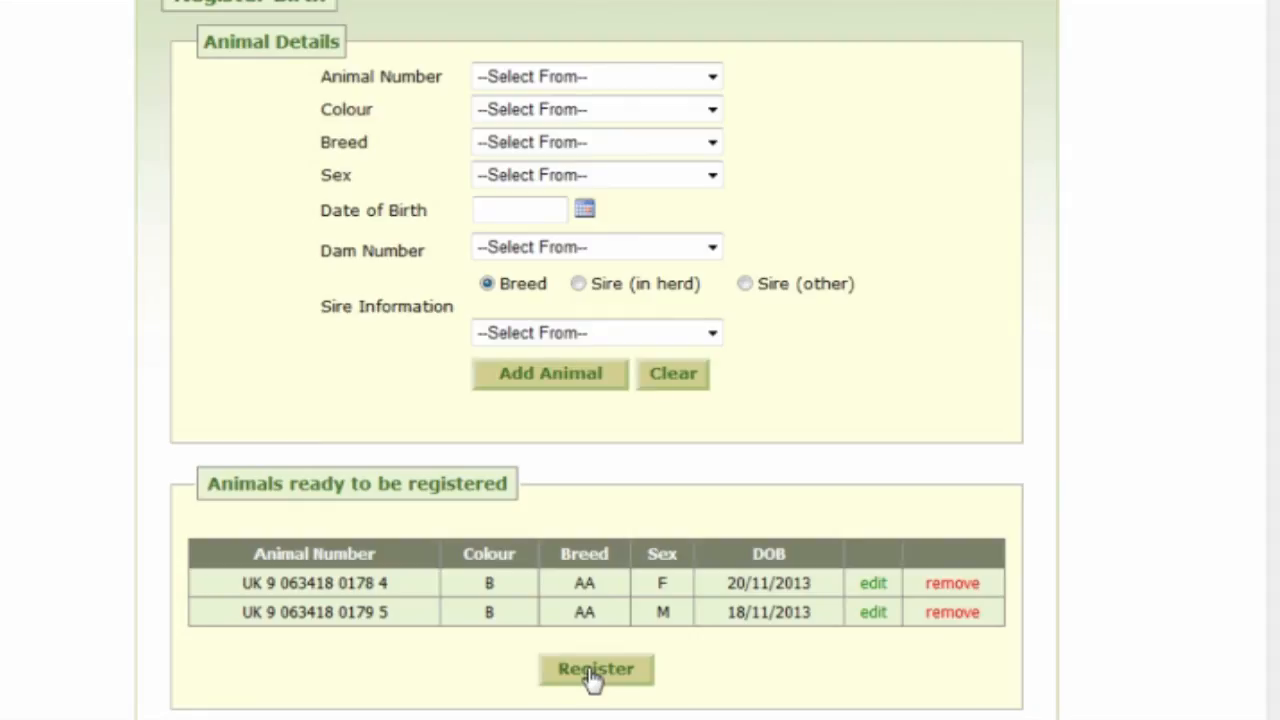
mouse_move(419, 667)
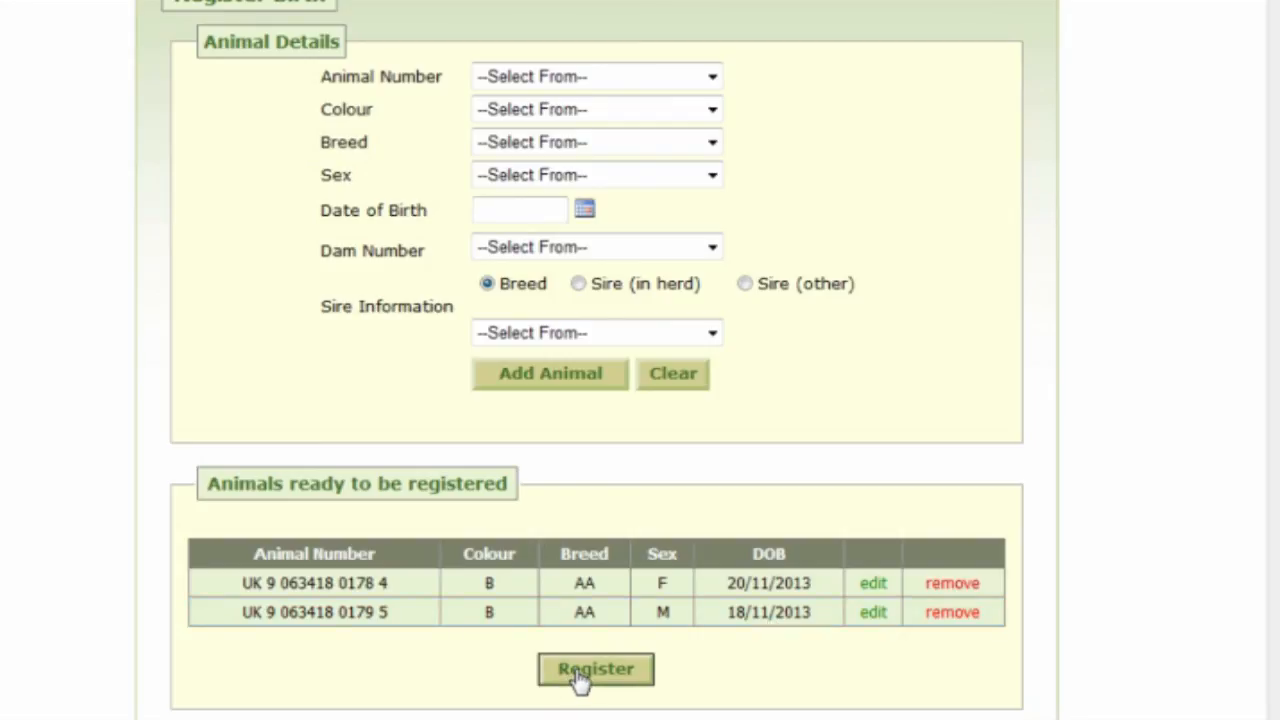
Step: Register calves 0178 4 and 0179 5, getting a confirmation ID for each
click(595, 669)
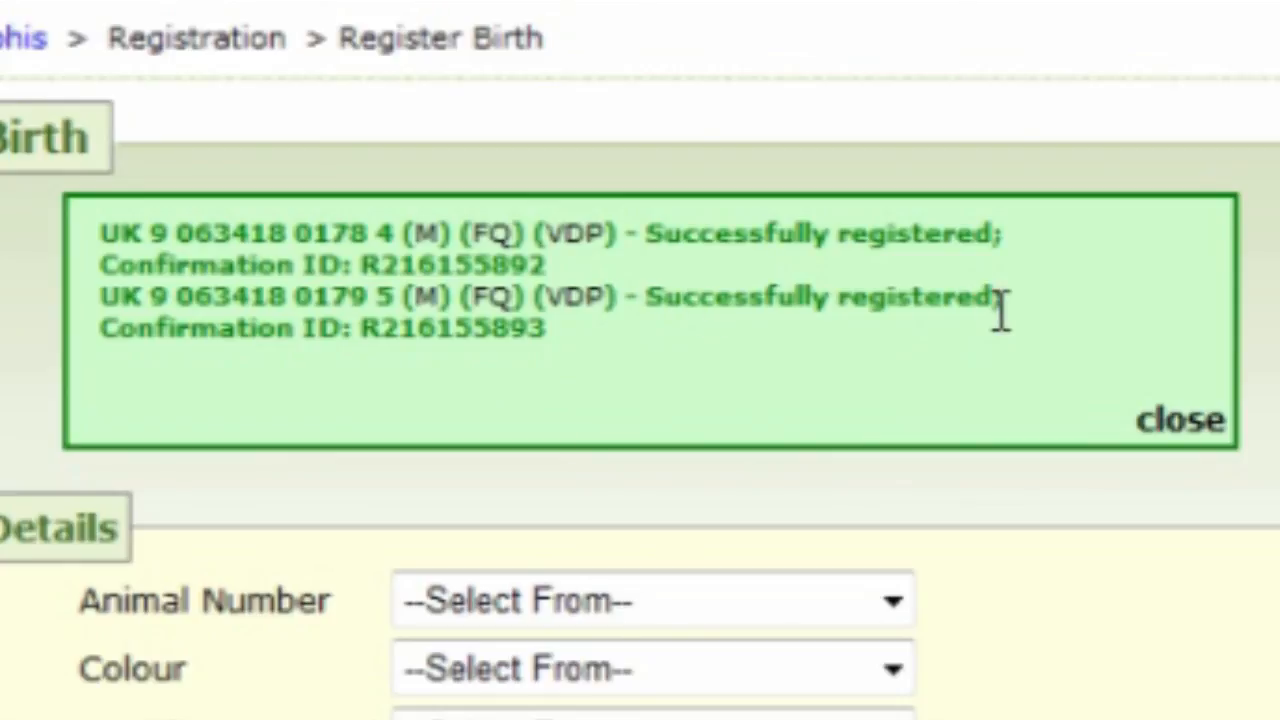
mouse_move(1098, 293)
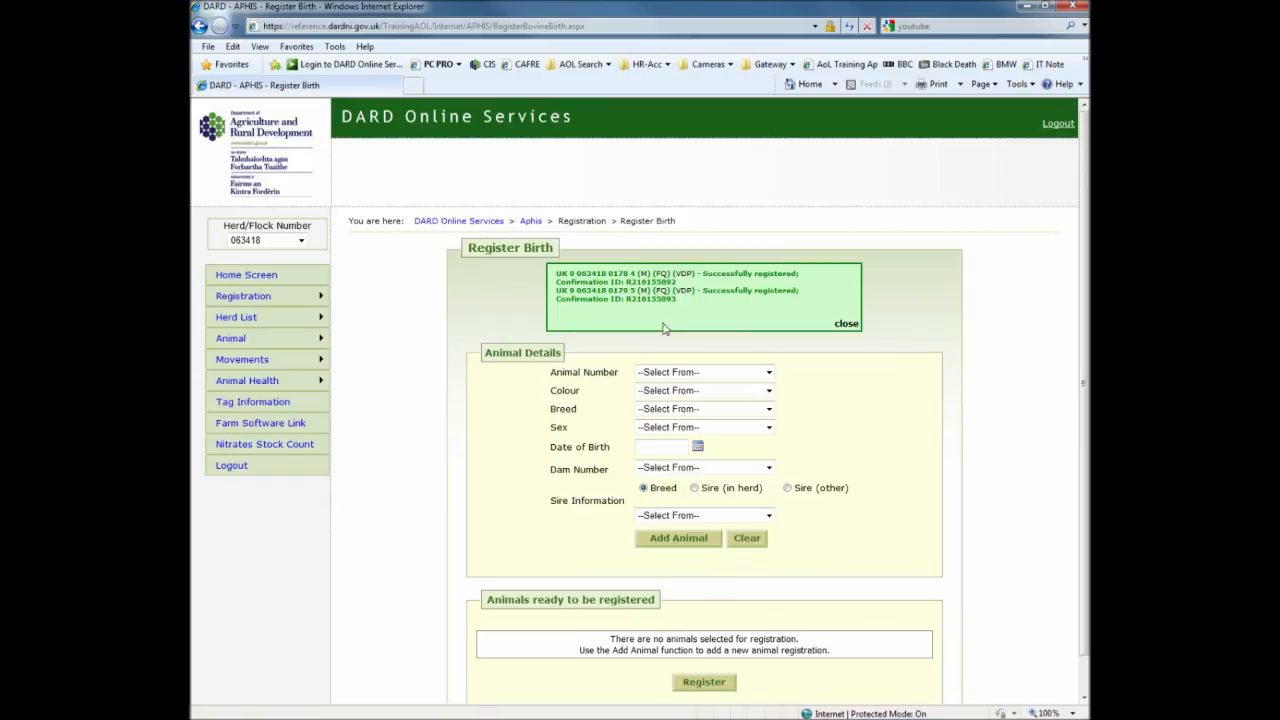
Step: Log out, continuing past the end-of-session summary listing both registered calves
click(231, 465)
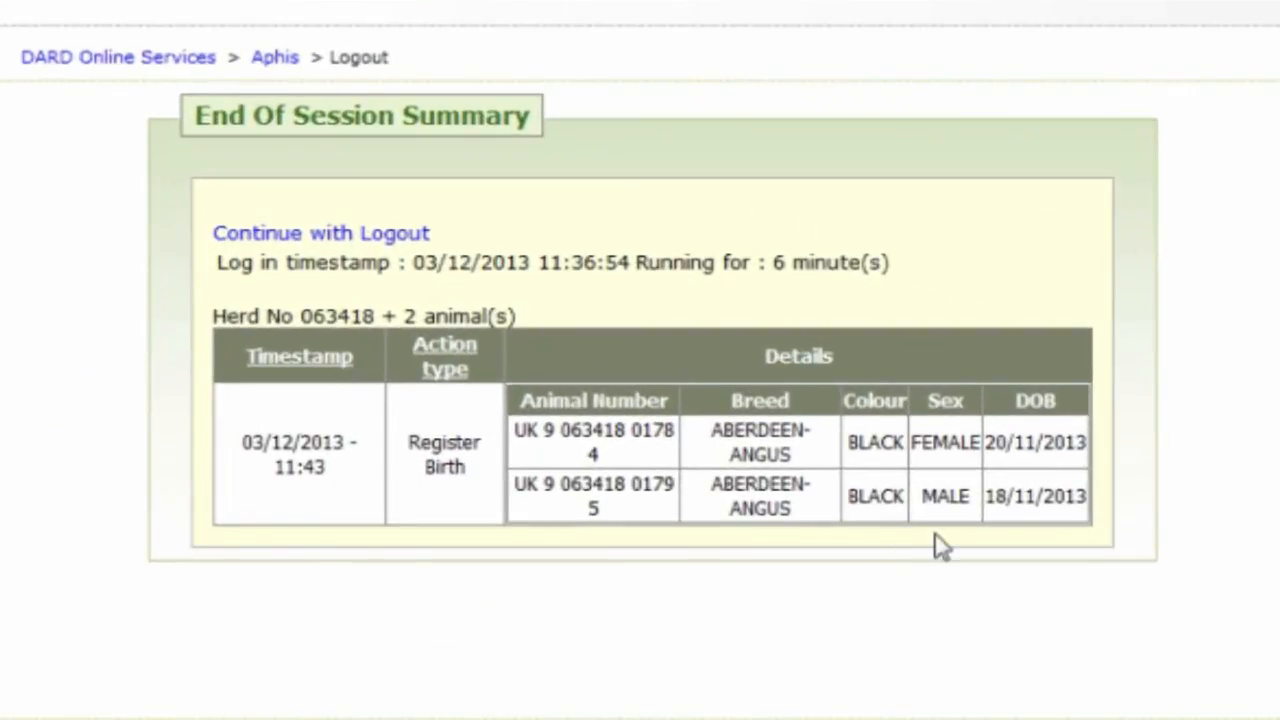
mouse_move(300, 245)
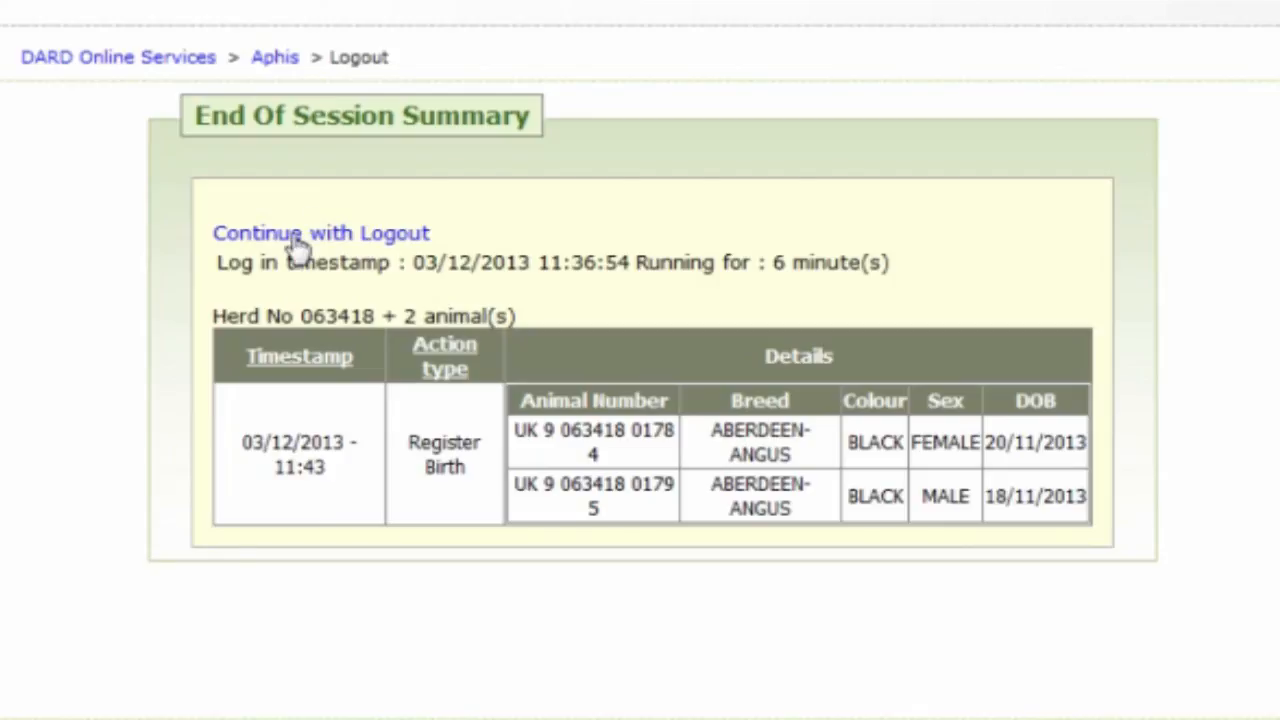
click(320, 232)
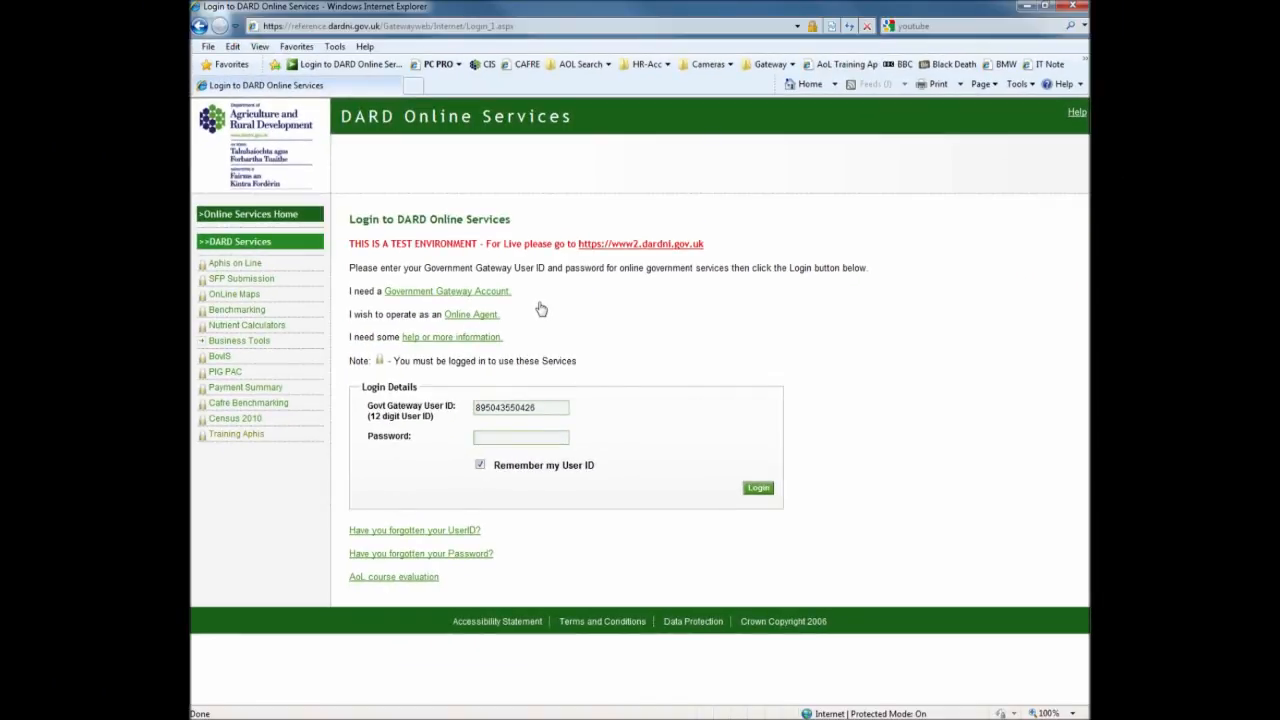